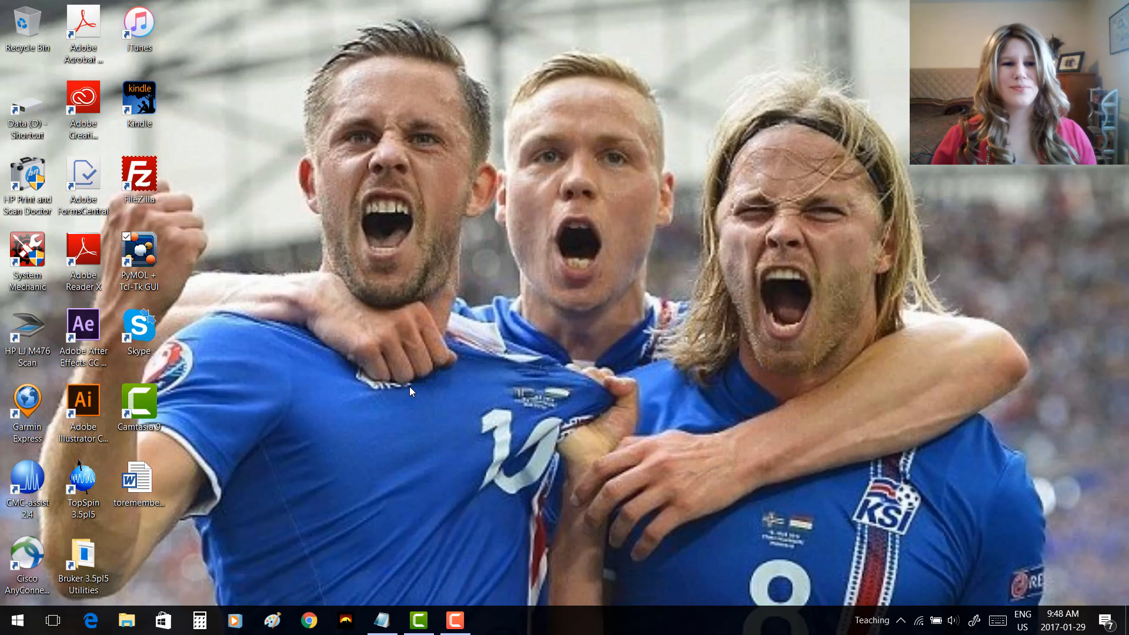
# Launch PyMOL from the desktop PyMOL + Tcl-Tk GUI shortcut.
pyautogui.doubleClick(139, 261)
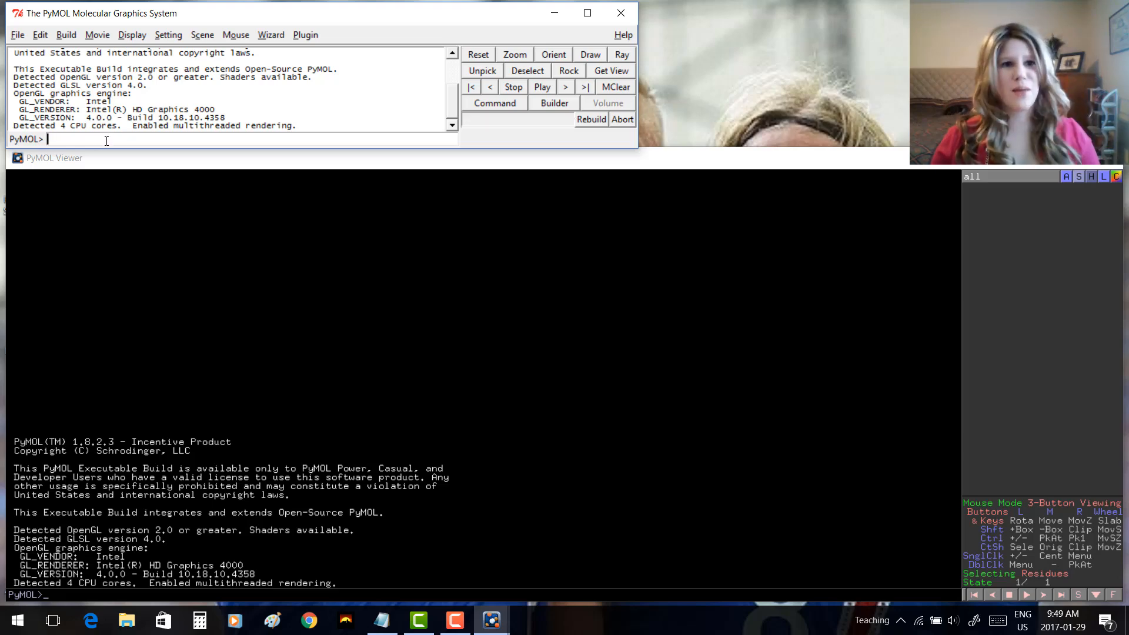
# Fetch 1rgs, show it as a cartoon and colour the whole protein smudge green.
pyautogui.write('fetch')
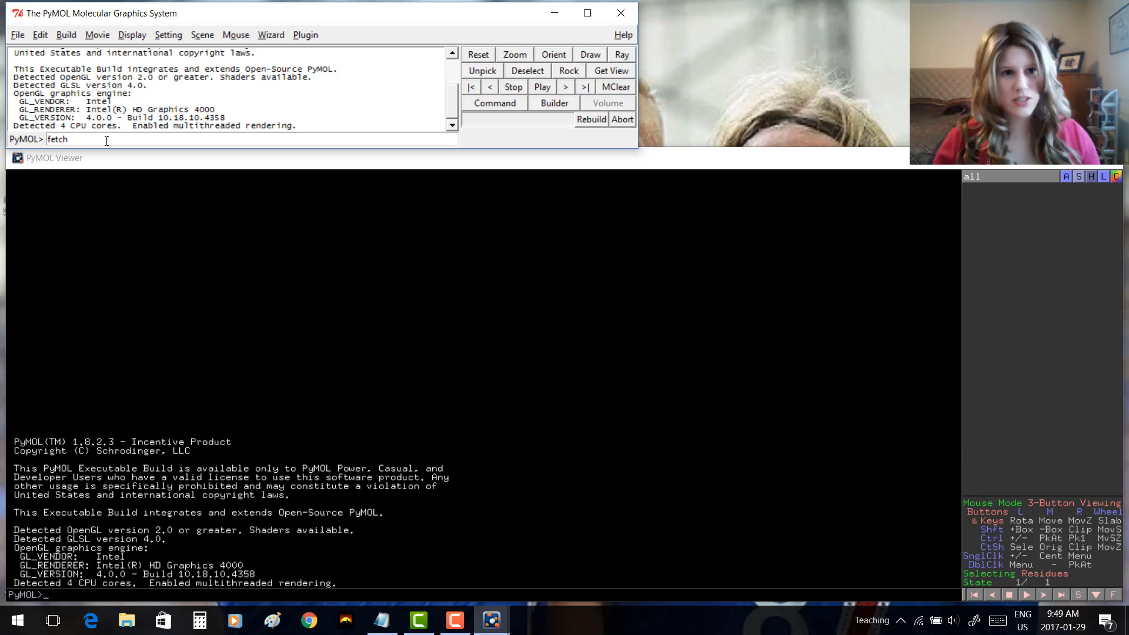
pyautogui.write('1rgs')
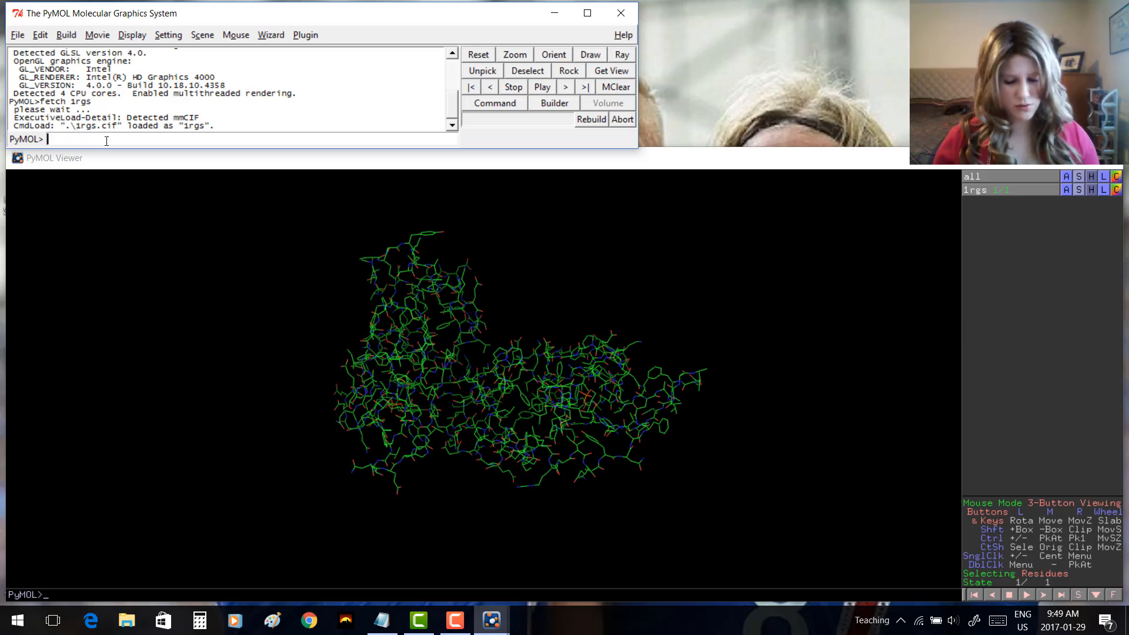
pyautogui.write('show cartoon')
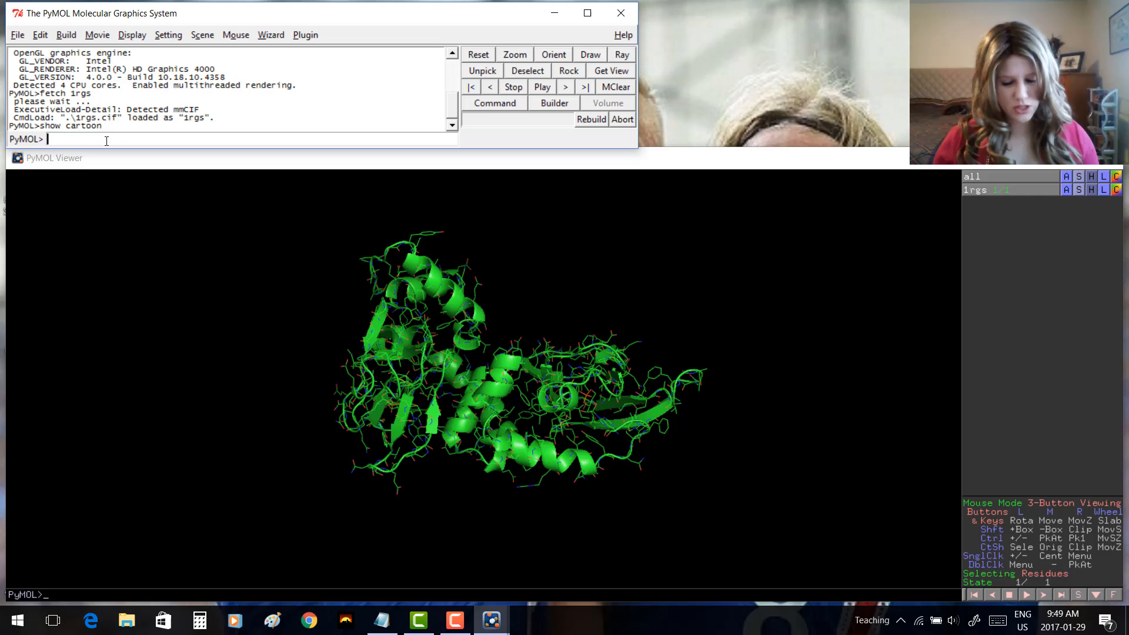
pyautogui.write('color')
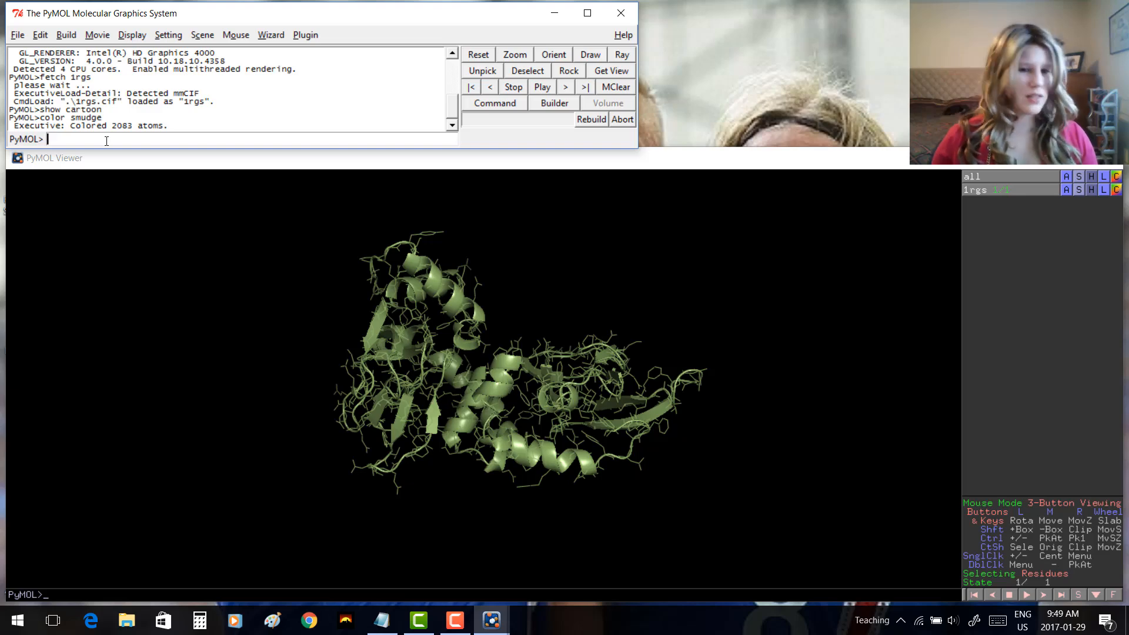
pyautogui.moveTo(391, 454)
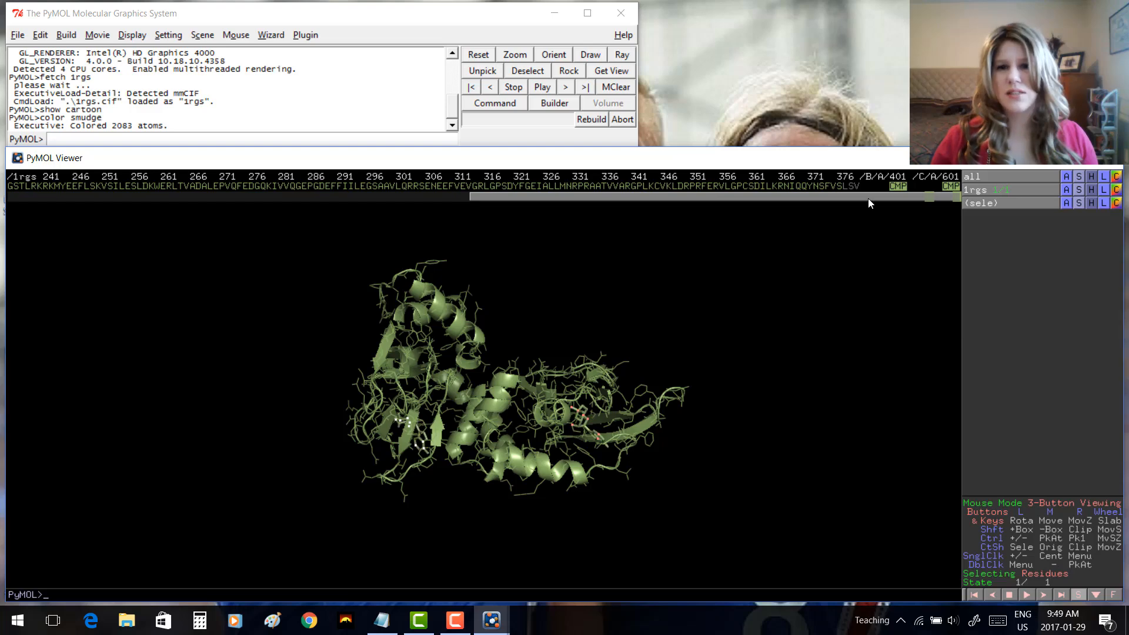
# Colour the selected CMP ligand residues salmon from the (sele) reds palette.
pyautogui.click(1117, 190)
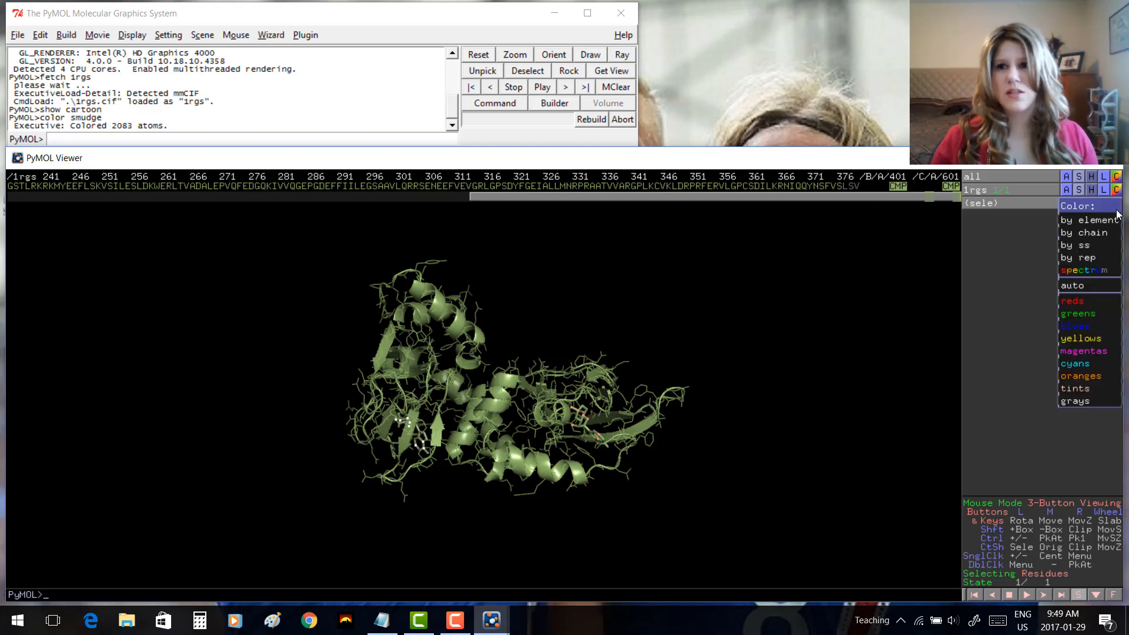
pyautogui.moveTo(1073, 300)
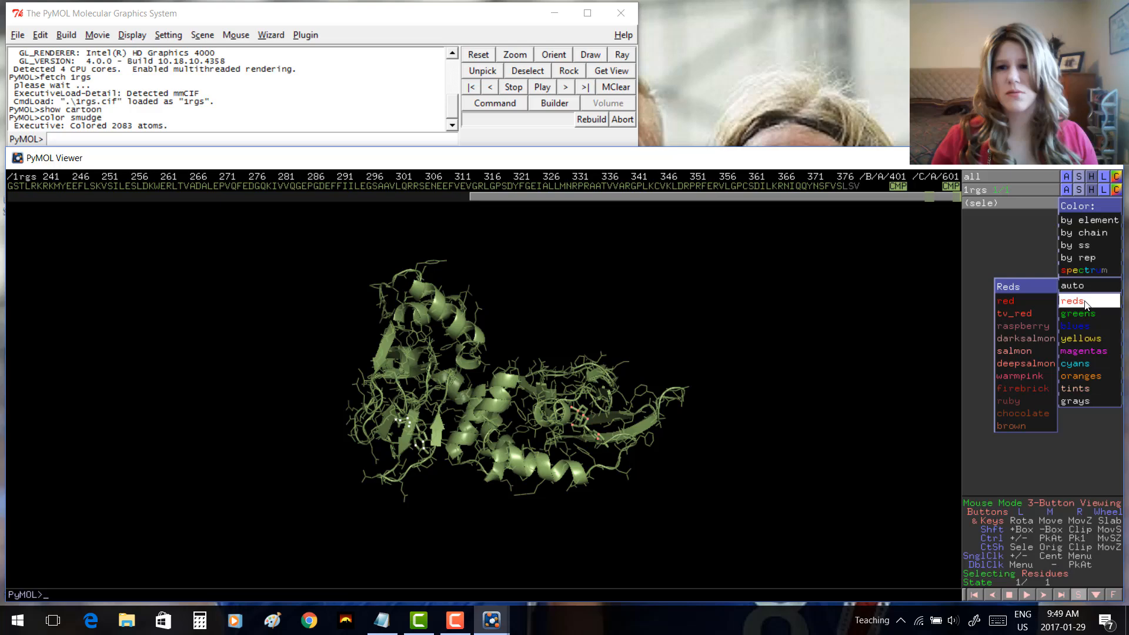
pyautogui.click(1073, 300)
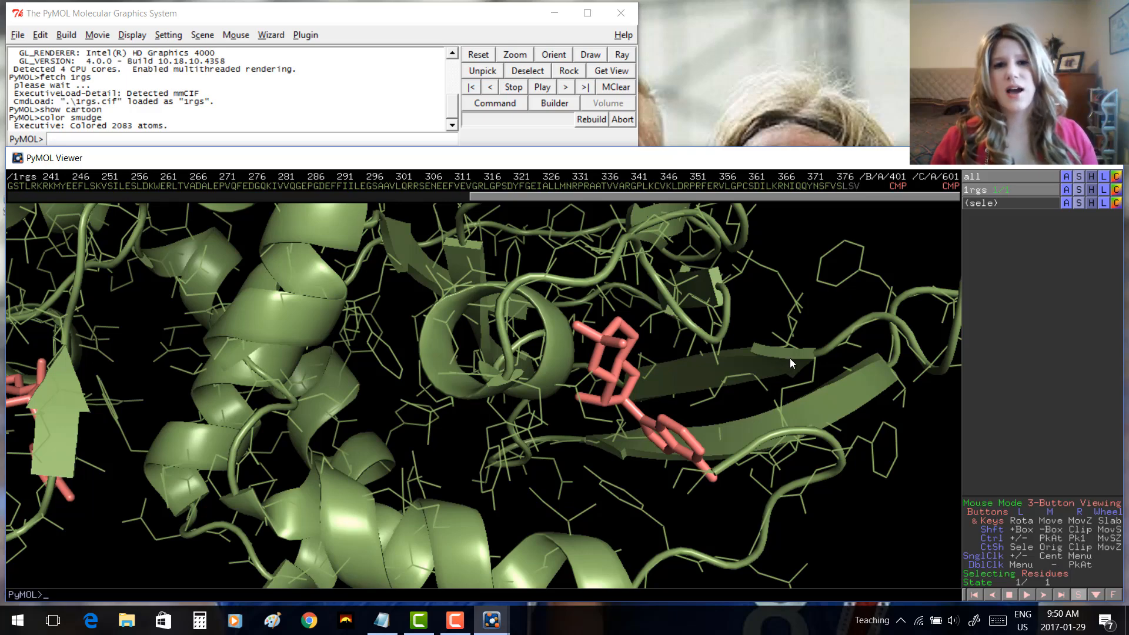
pyautogui.moveTo(831, 512)
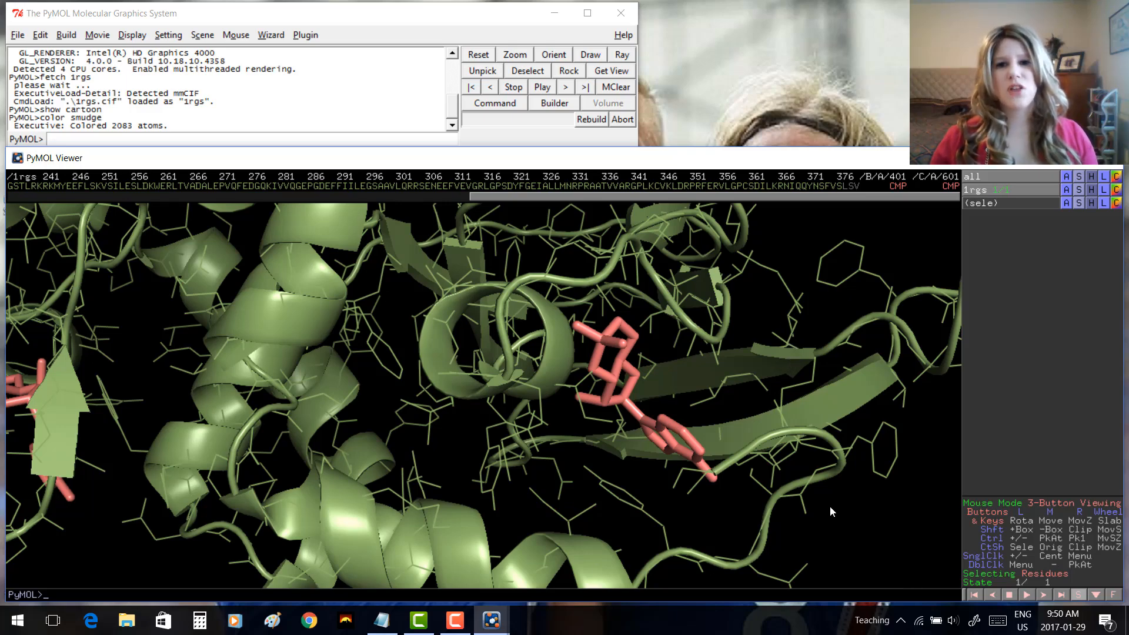
pyautogui.moveTo(799, 427)
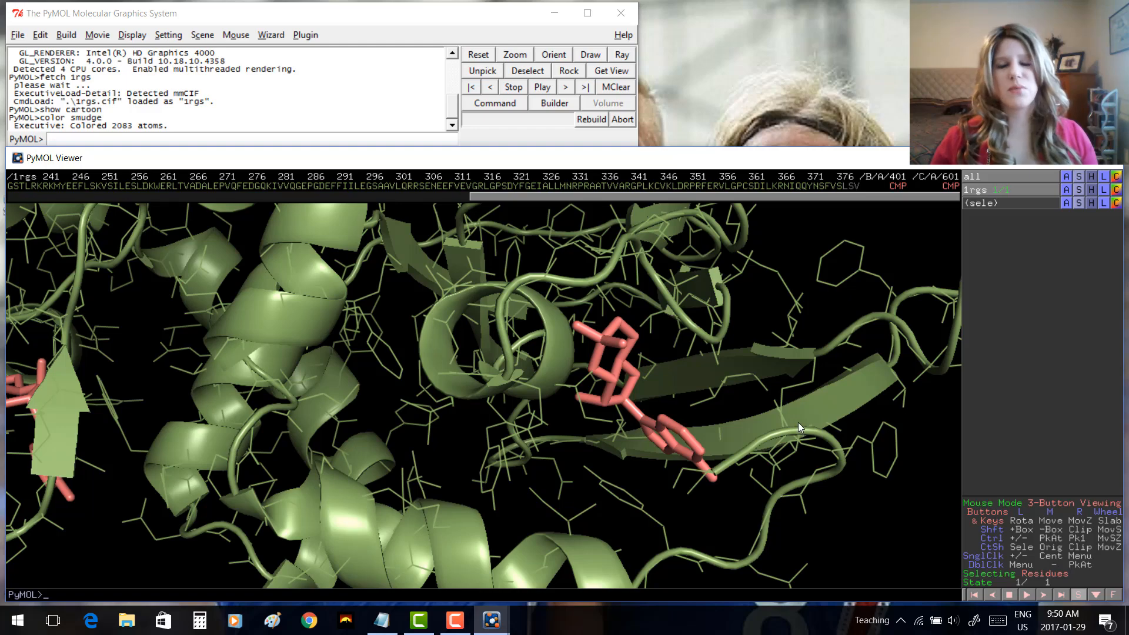
pyautogui.moveTo(722, 441)
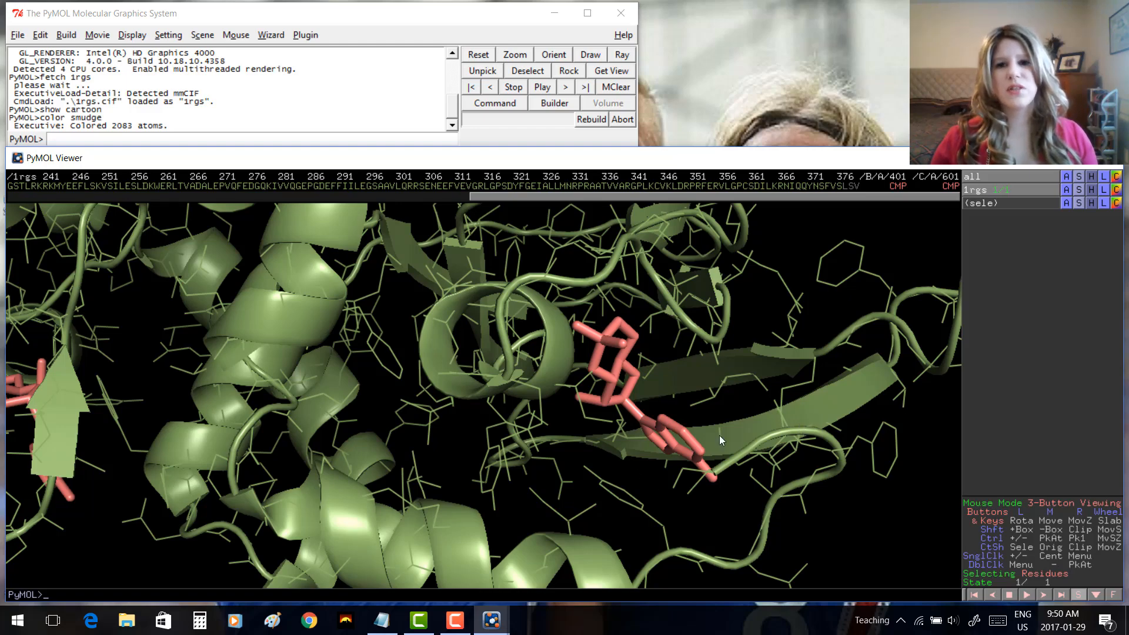
pyautogui.moveTo(797, 473)
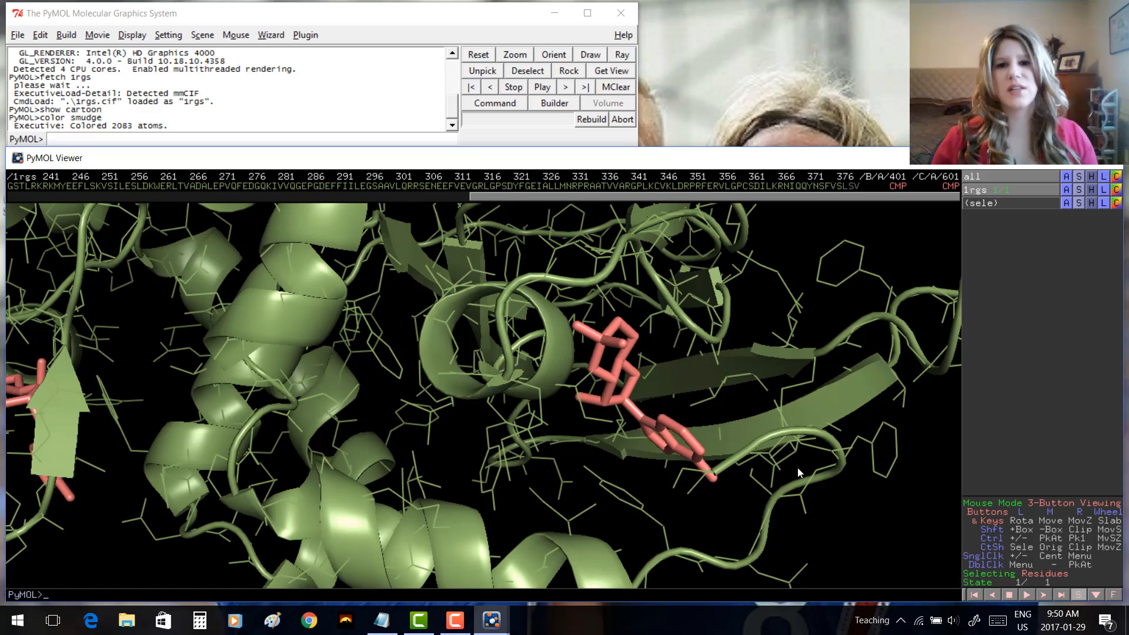
pyautogui.moveTo(91, 156)
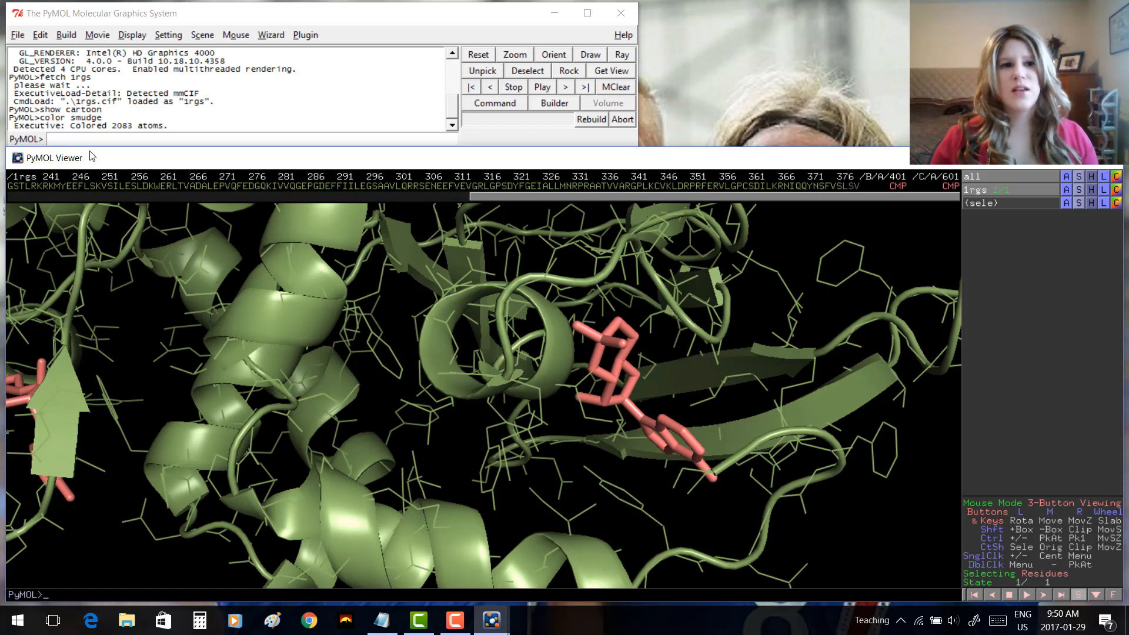
pyautogui.moveTo(1001, 261)
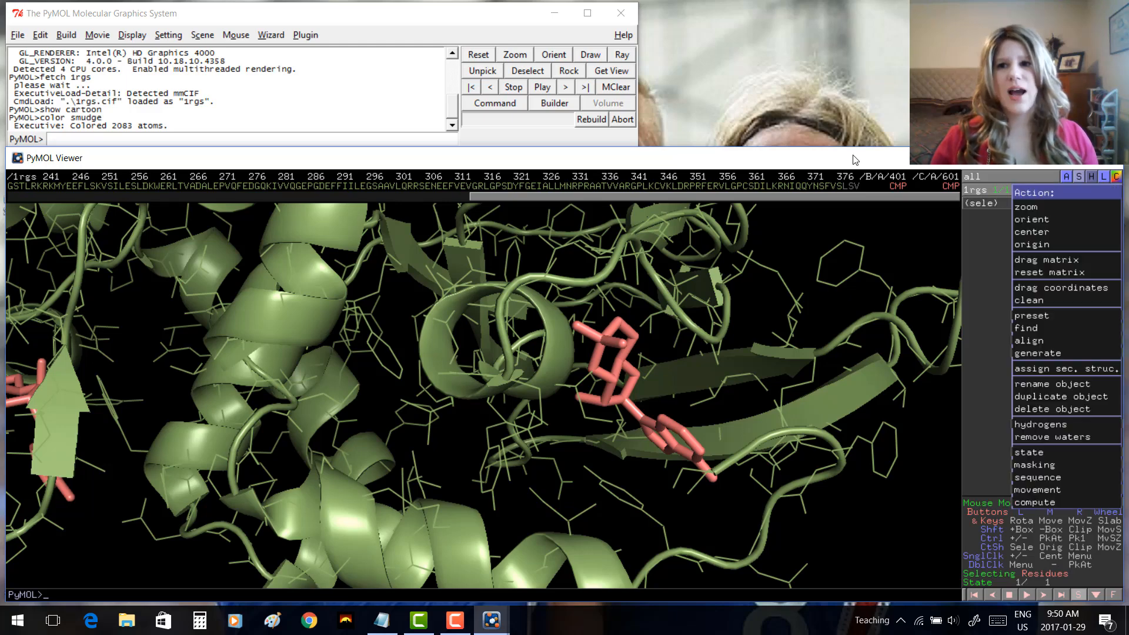
# Find polar contacts within the 'all' object, drawing yellow dashes across the whole structure.
pyautogui.click(1025, 328)
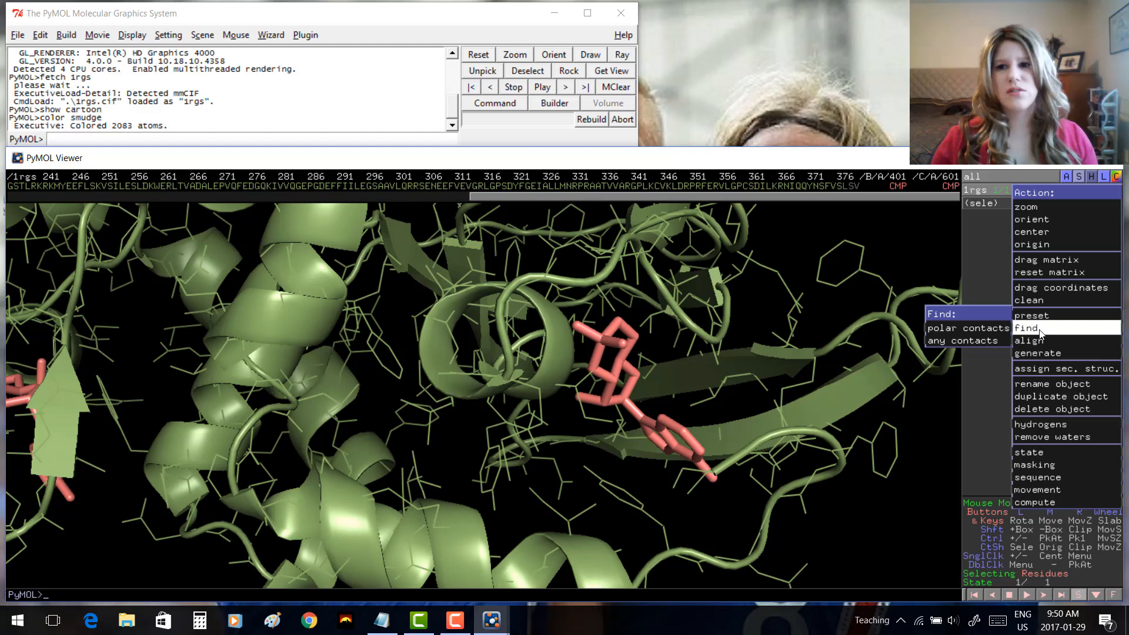
pyautogui.moveTo(967, 328)
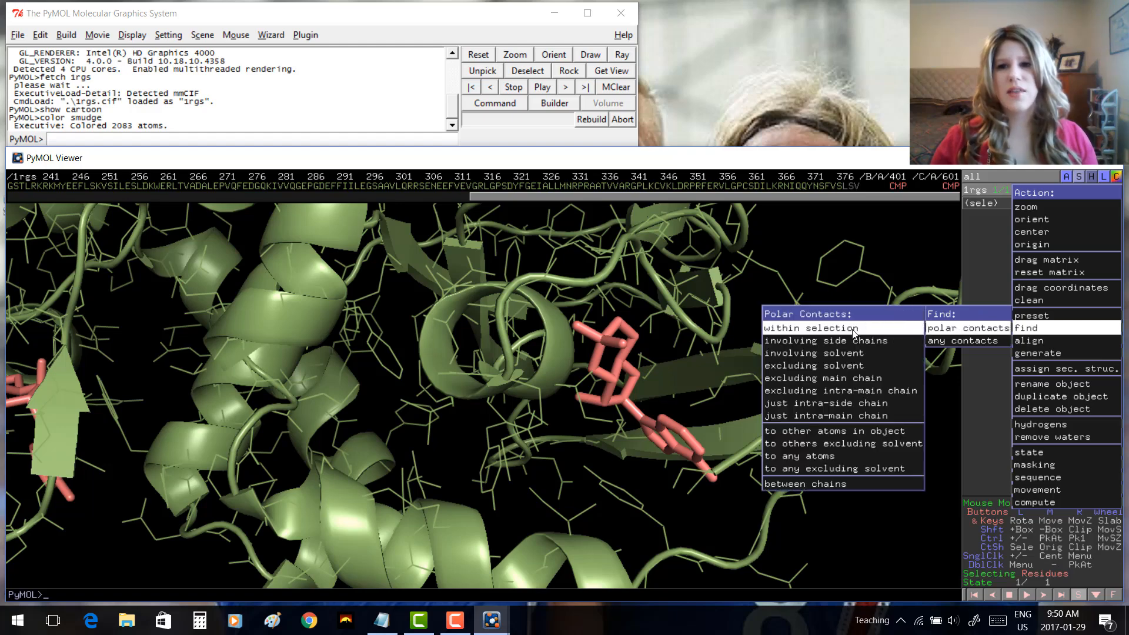
pyautogui.click(826, 328)
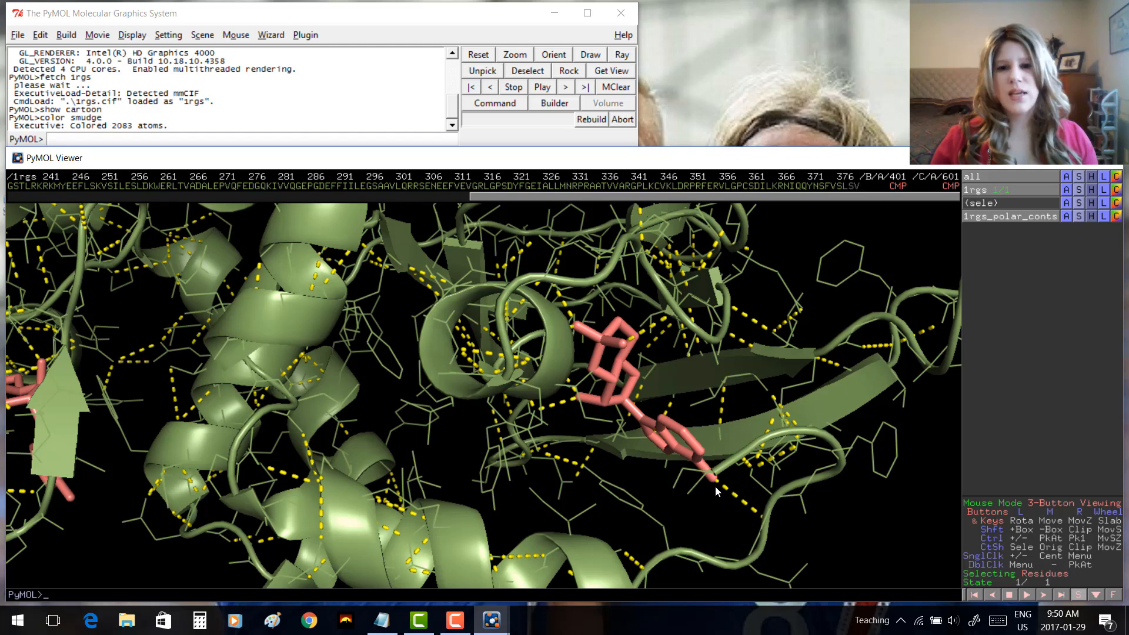
pyautogui.moveTo(626, 453)
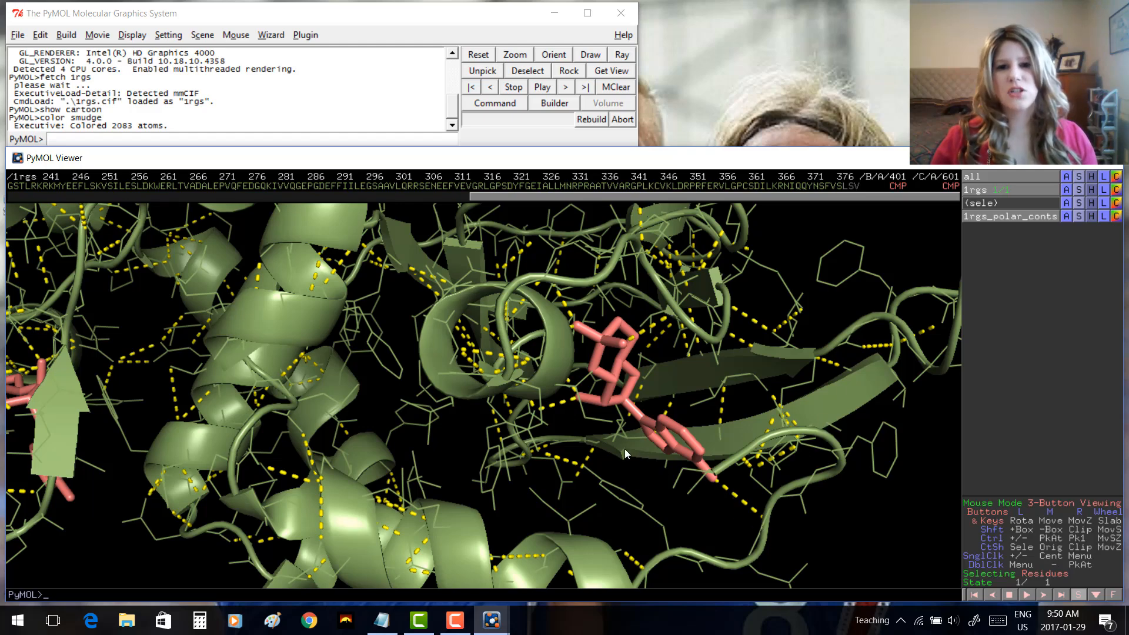
pyautogui.moveTo(487, 279)
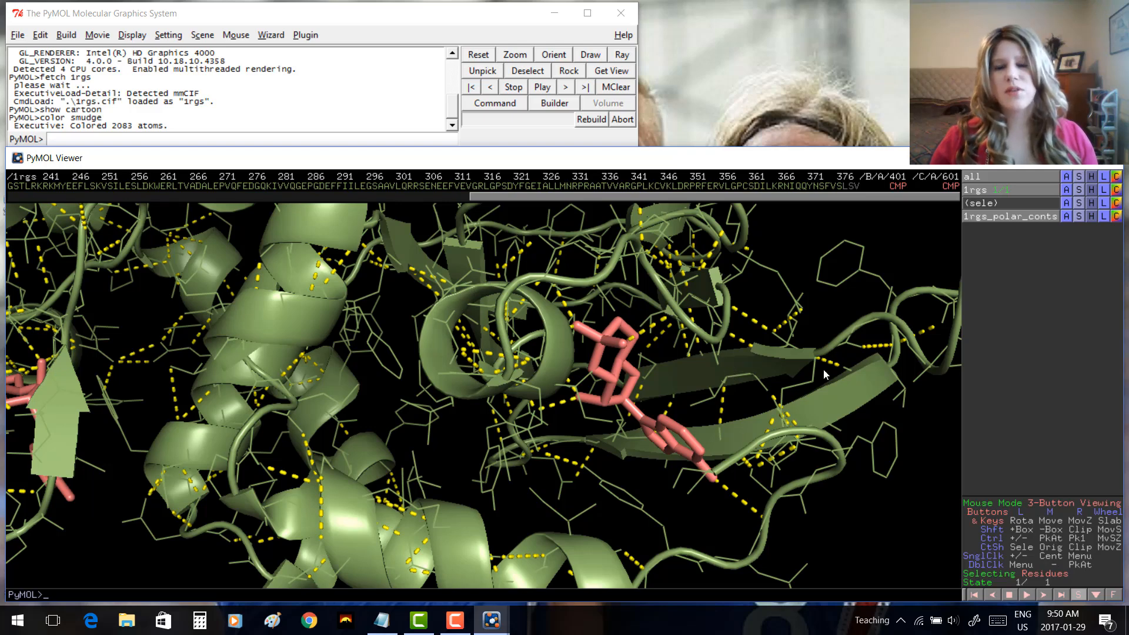
pyautogui.moveTo(796, 288)
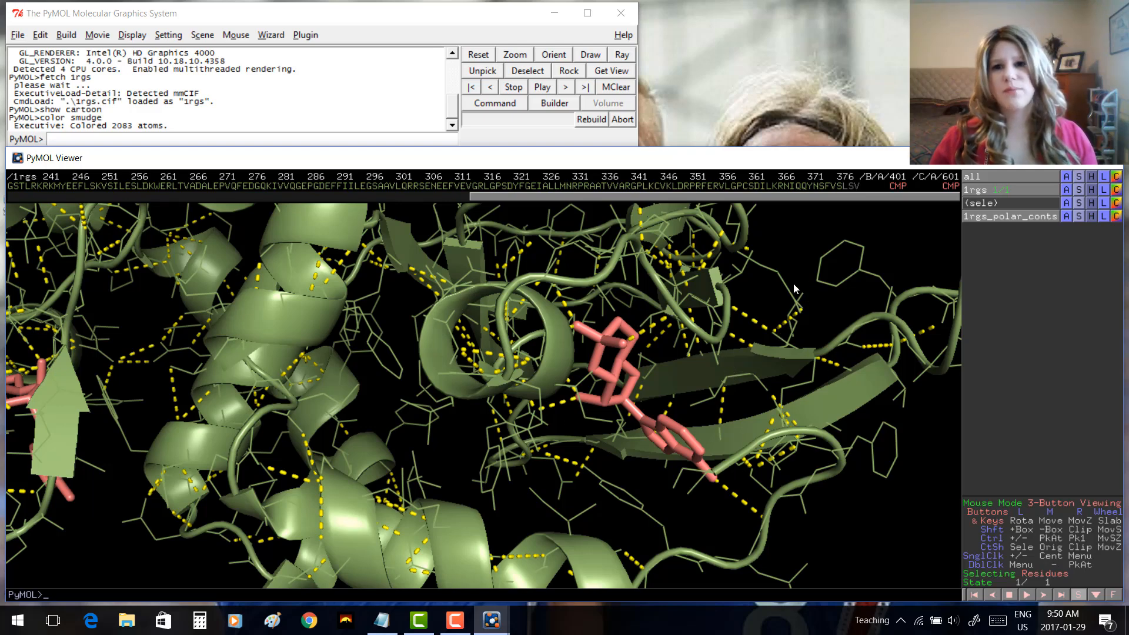
pyautogui.moveTo(750, 351)
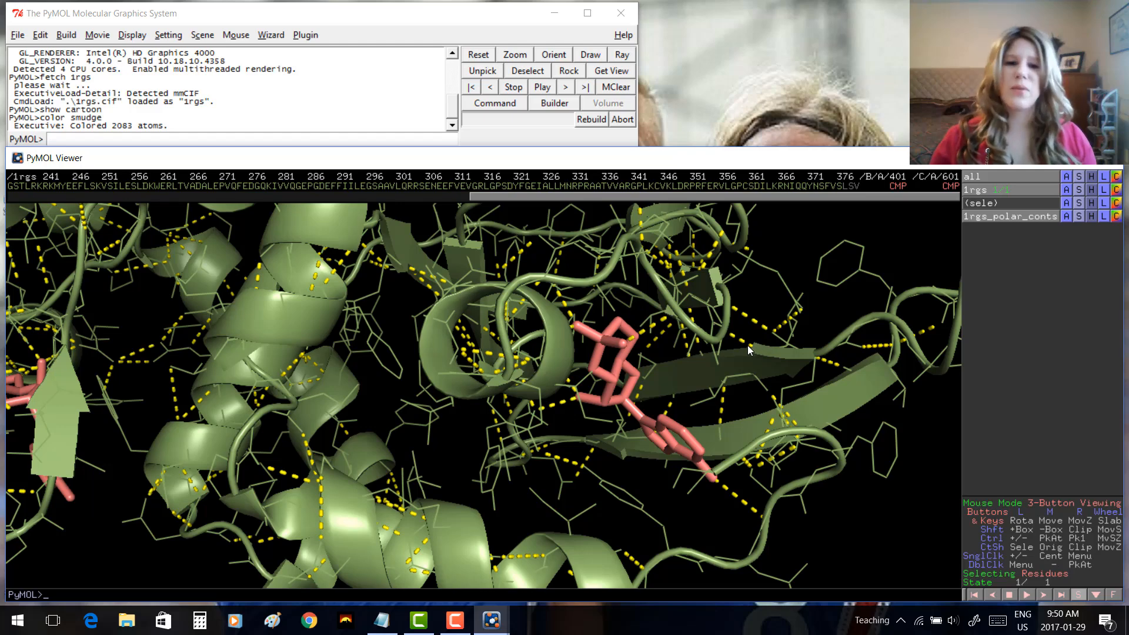
pyautogui.moveTo(322, 487)
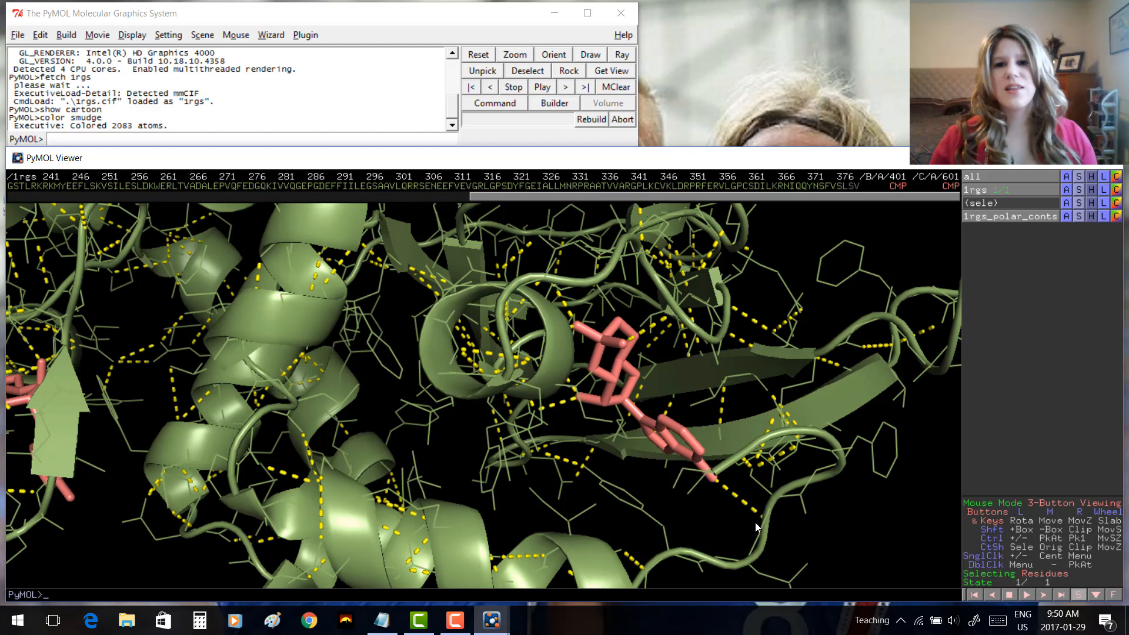
pyautogui.moveTo(760, 525)
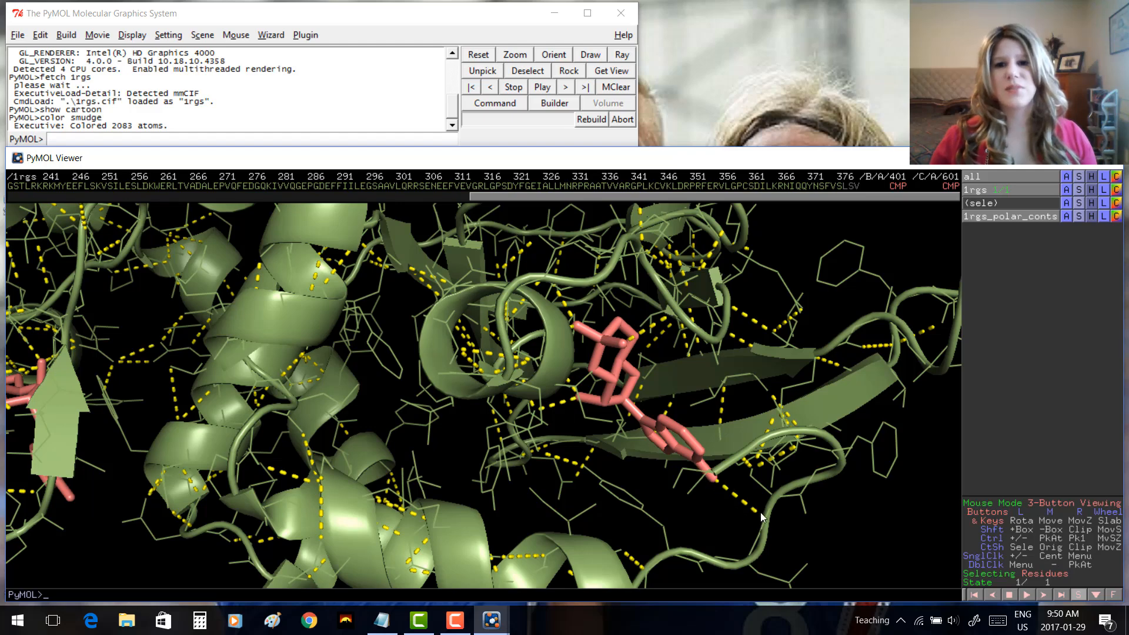
pyautogui.moveTo(765, 513)
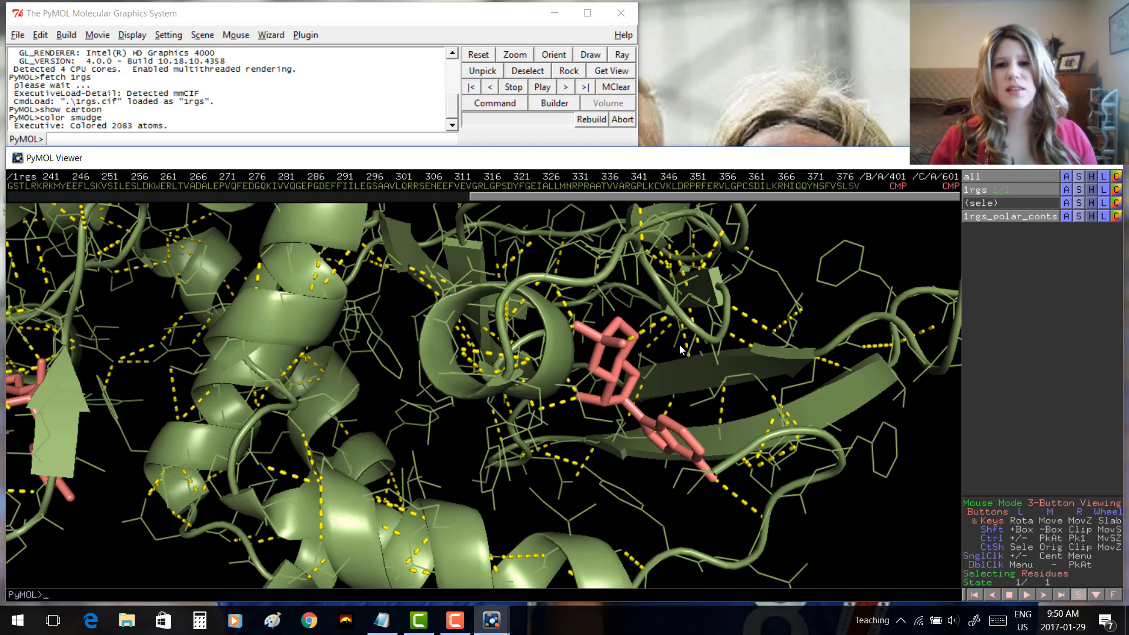
pyautogui.moveTo(625, 311)
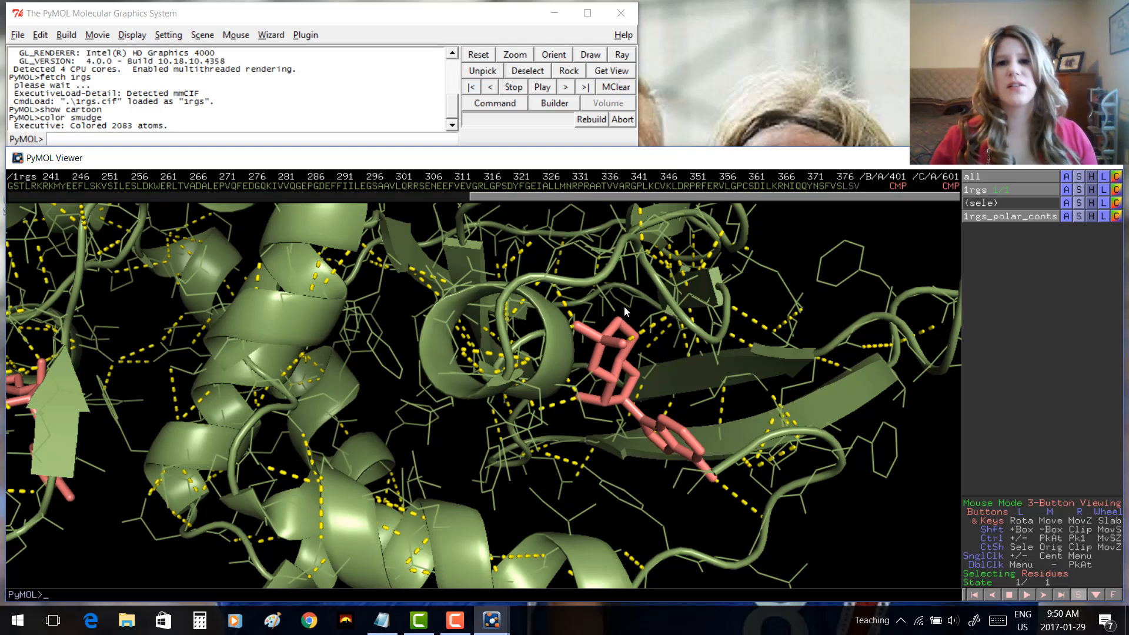
pyautogui.moveTo(710, 315)
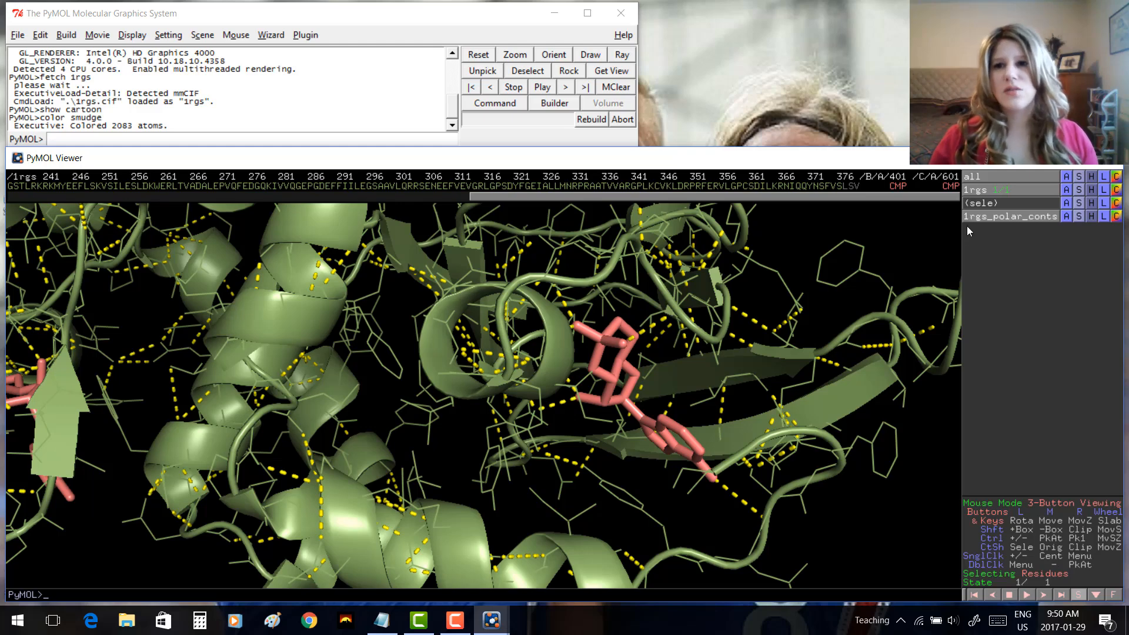
pyautogui.moveTo(854, 183)
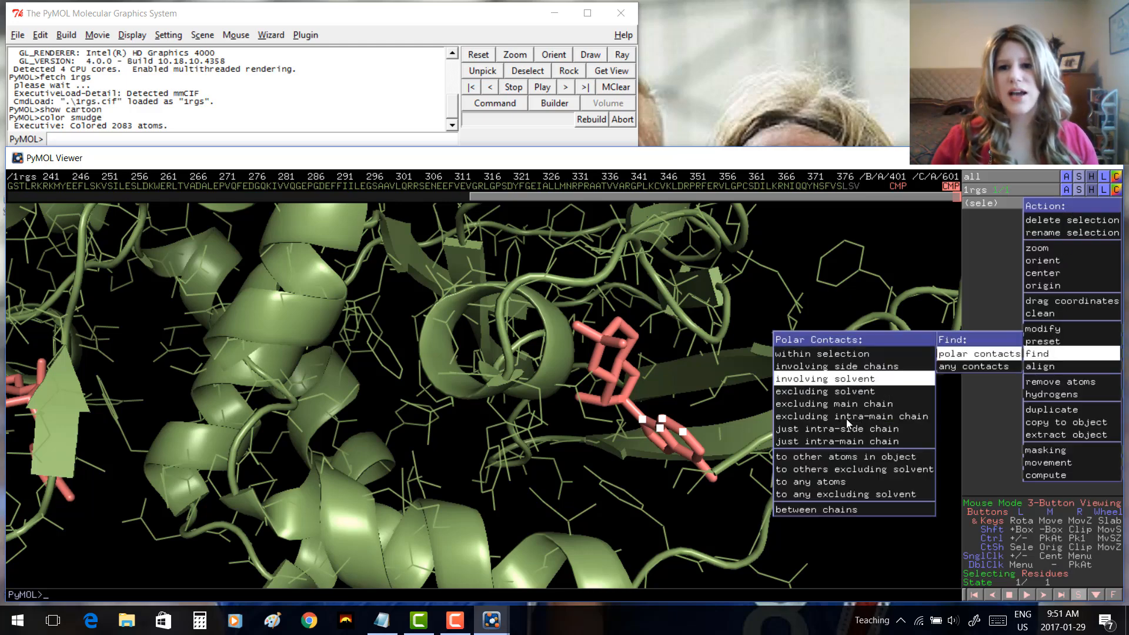
pyautogui.moveTo(853, 456)
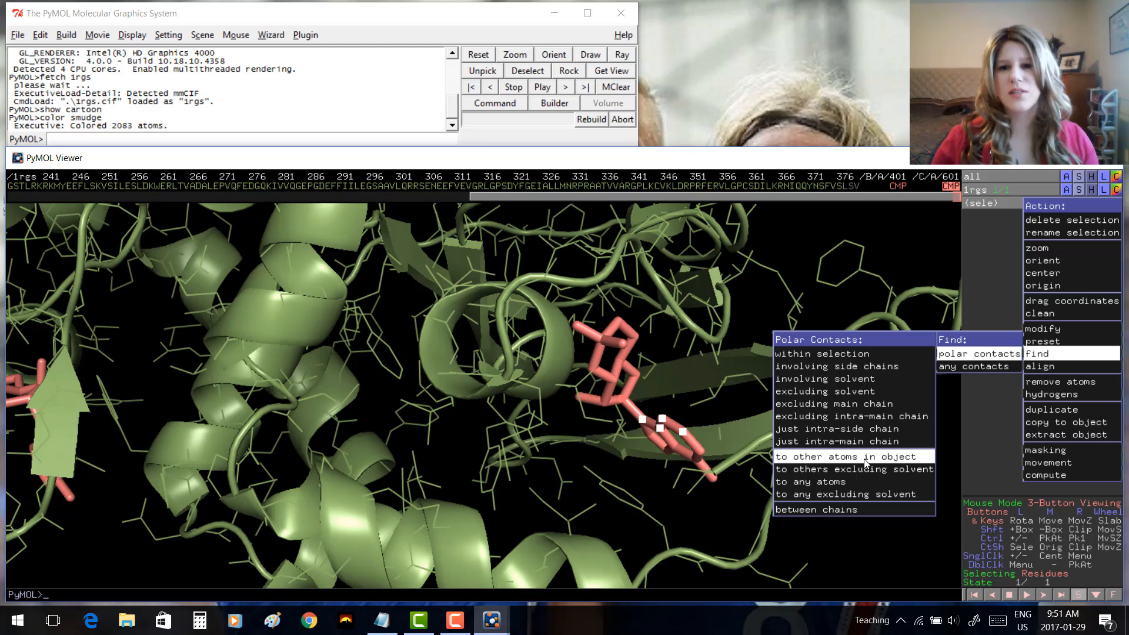
# Find polar contacts from the selected ligand to other atoms in the object.
pyautogui.click(849, 457)
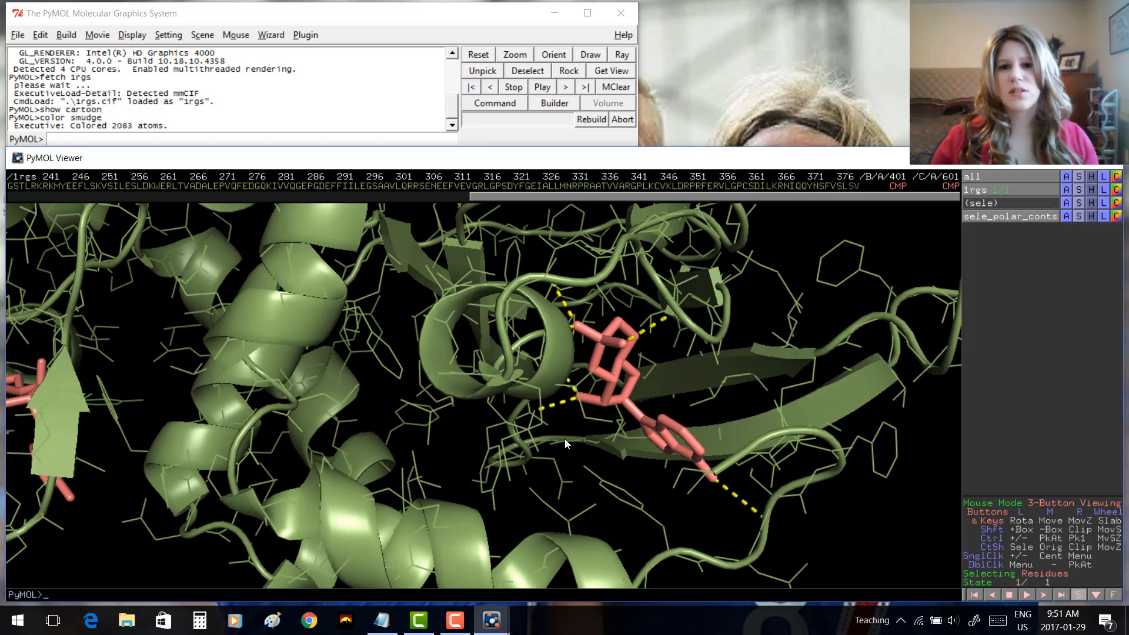
pyautogui.moveTo(611, 374)
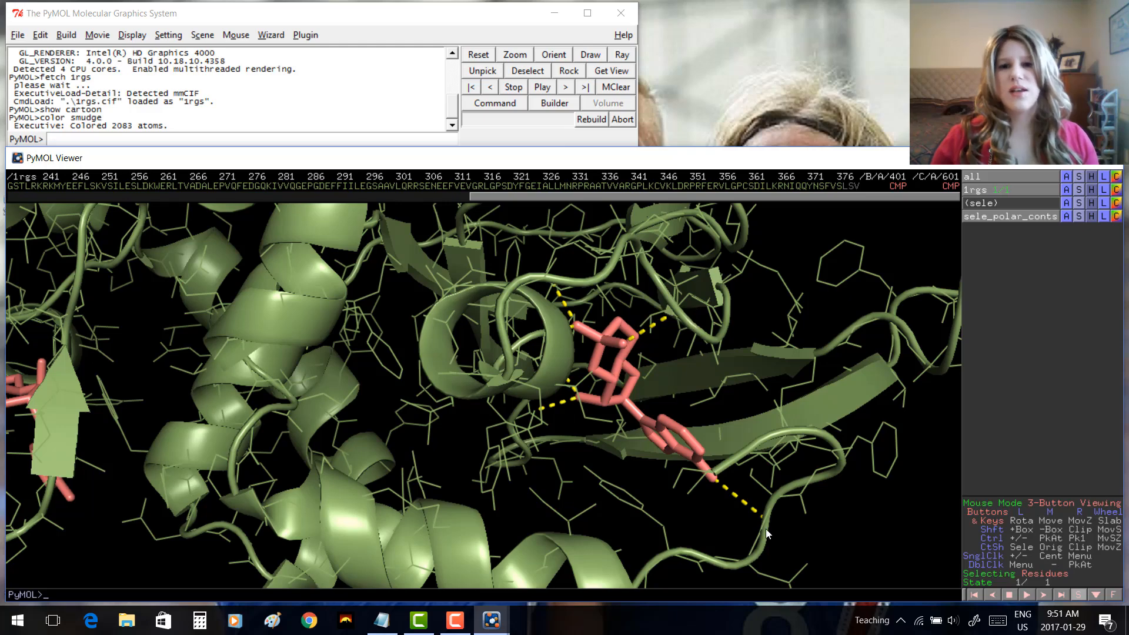
pyautogui.moveTo(712, 461)
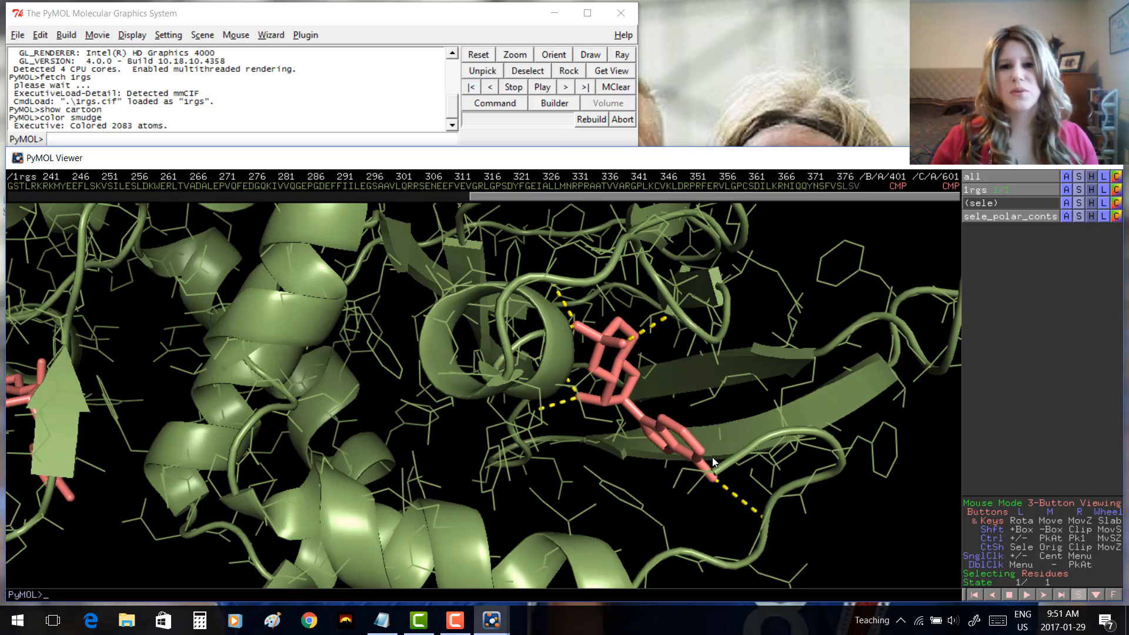
pyautogui.moveTo(684, 339)
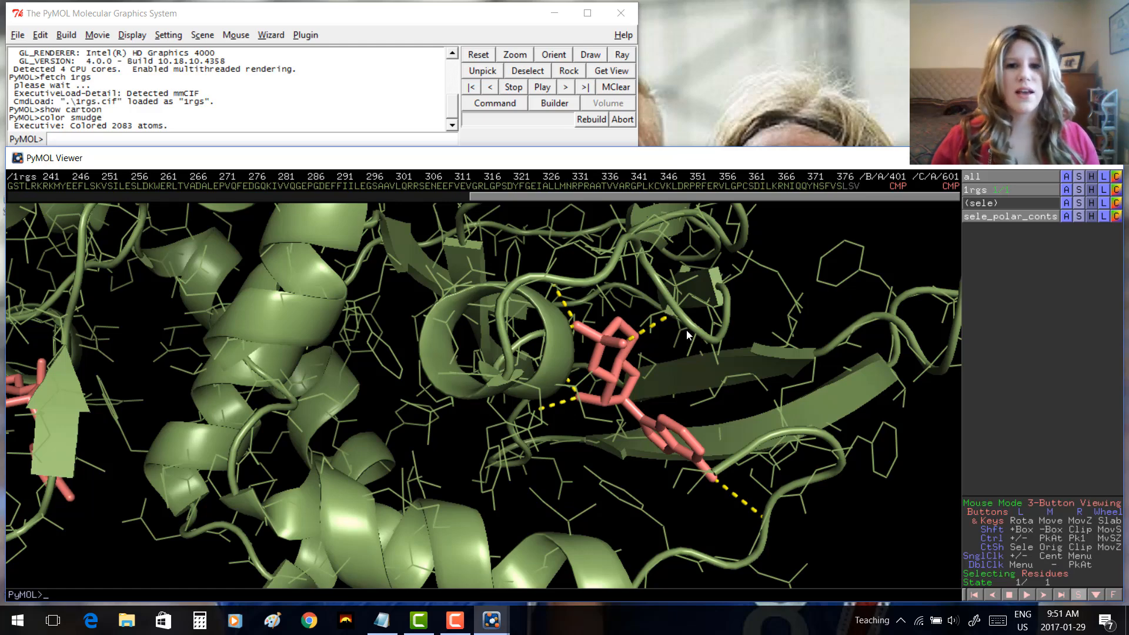
pyautogui.moveTo(681, 329)
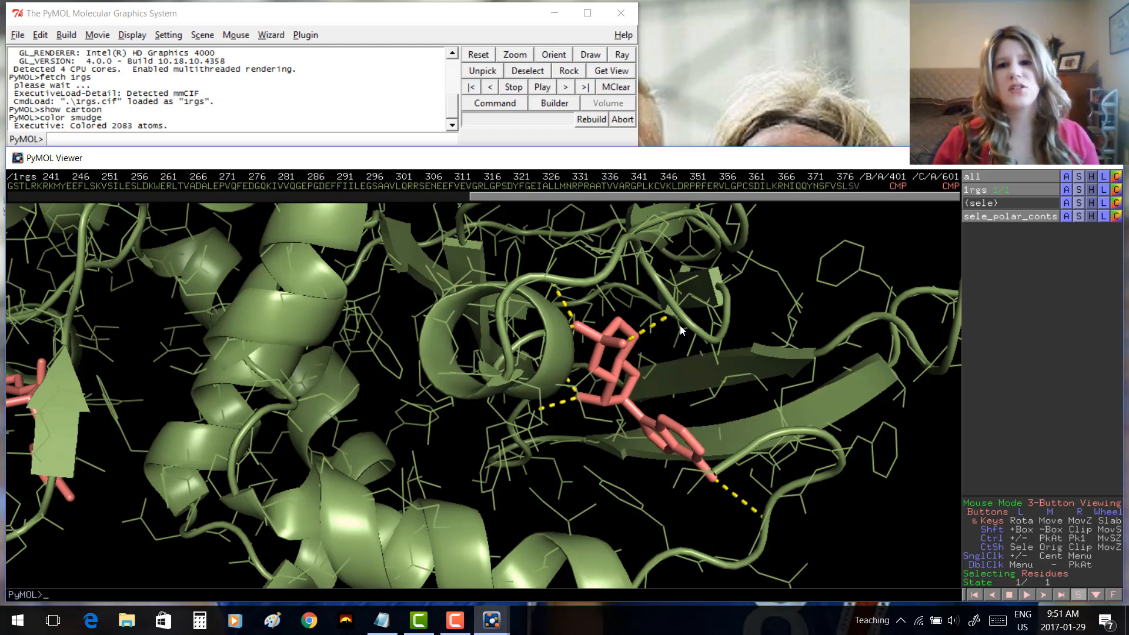
pyautogui.moveTo(664, 335)
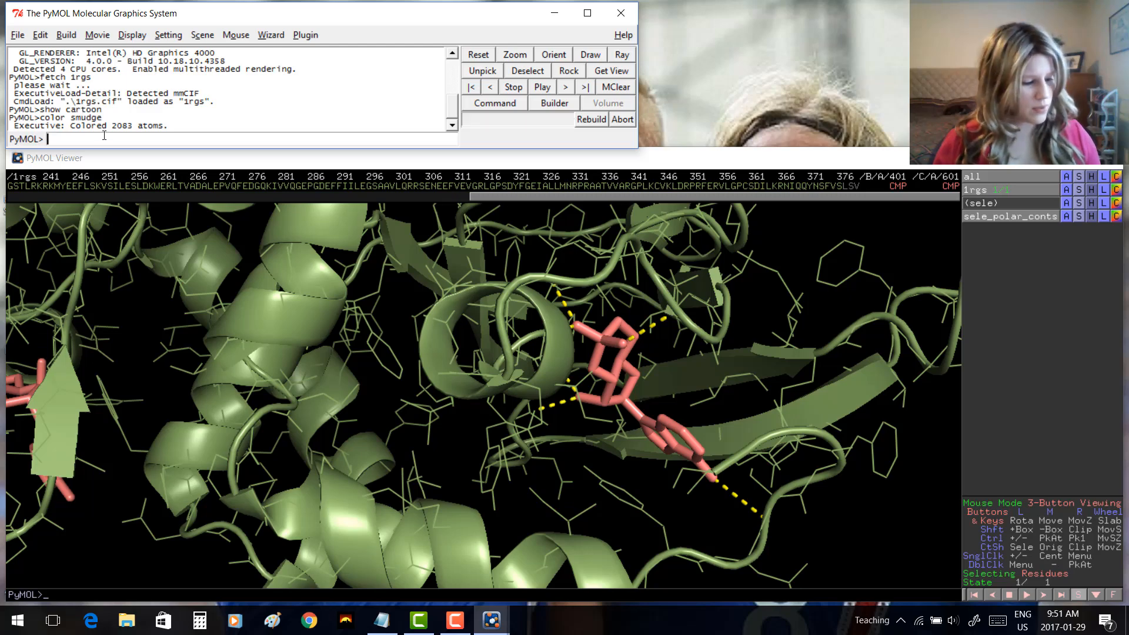
# Set h_bond_cutoff_center to 3.0 Å via the command line.
pyautogui.write('sel')
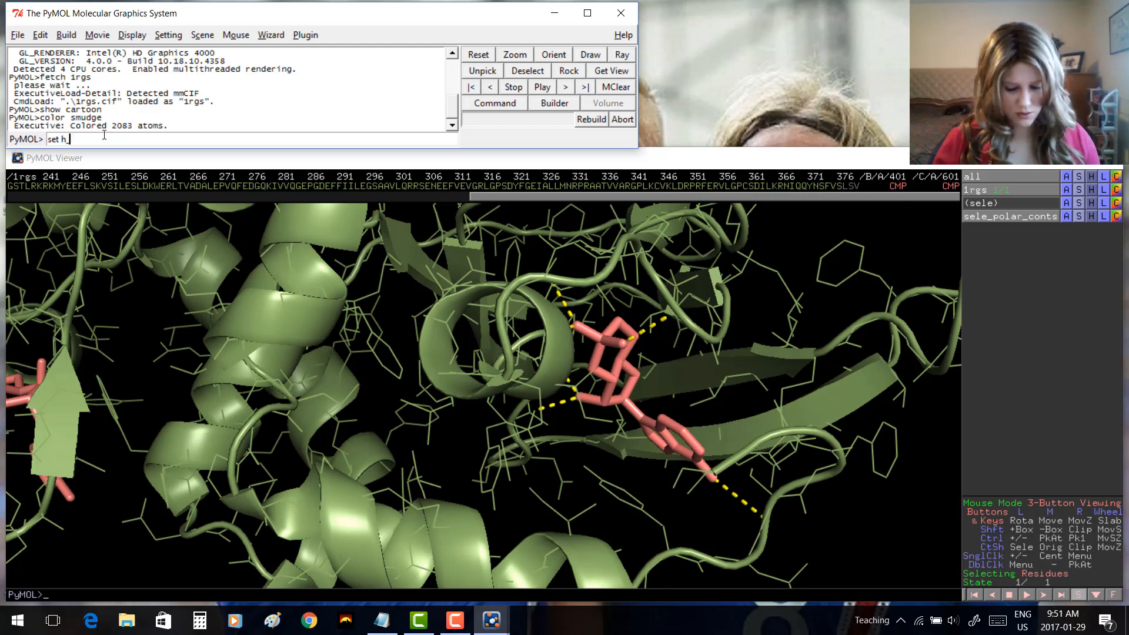
pyautogui.write('_bond')
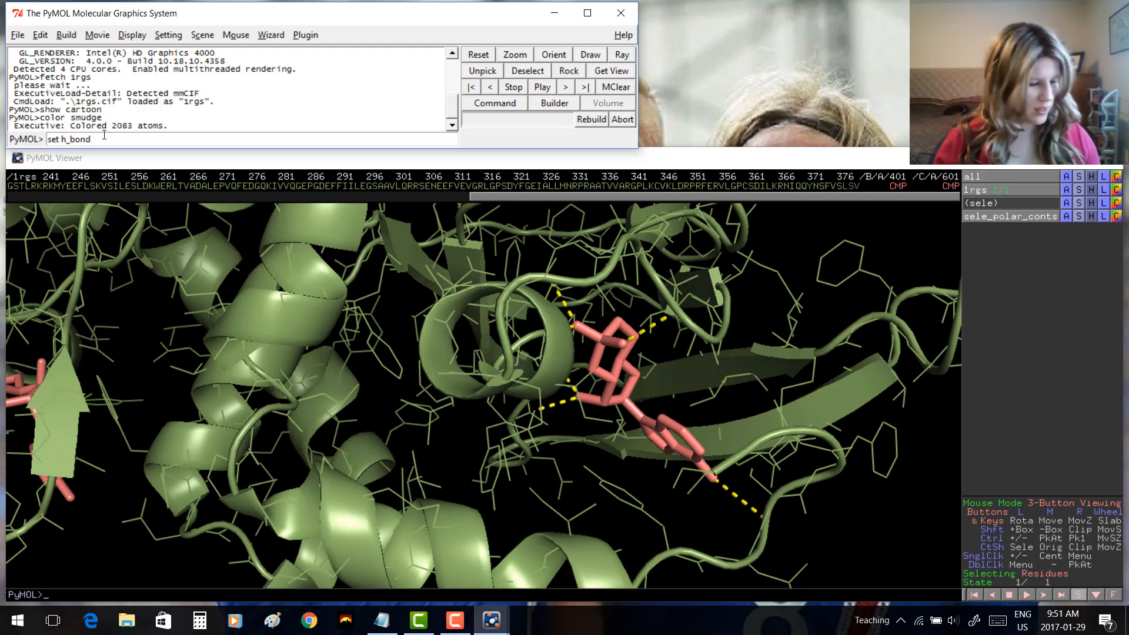
pyautogui.write('_cutoff')
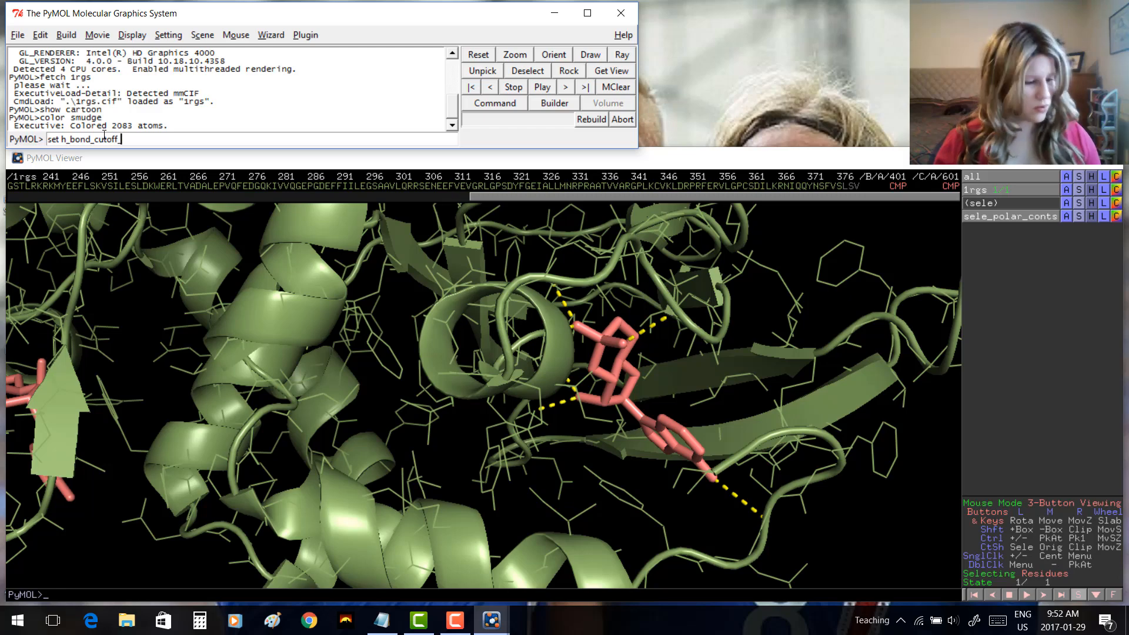
pyautogui.write('_center')
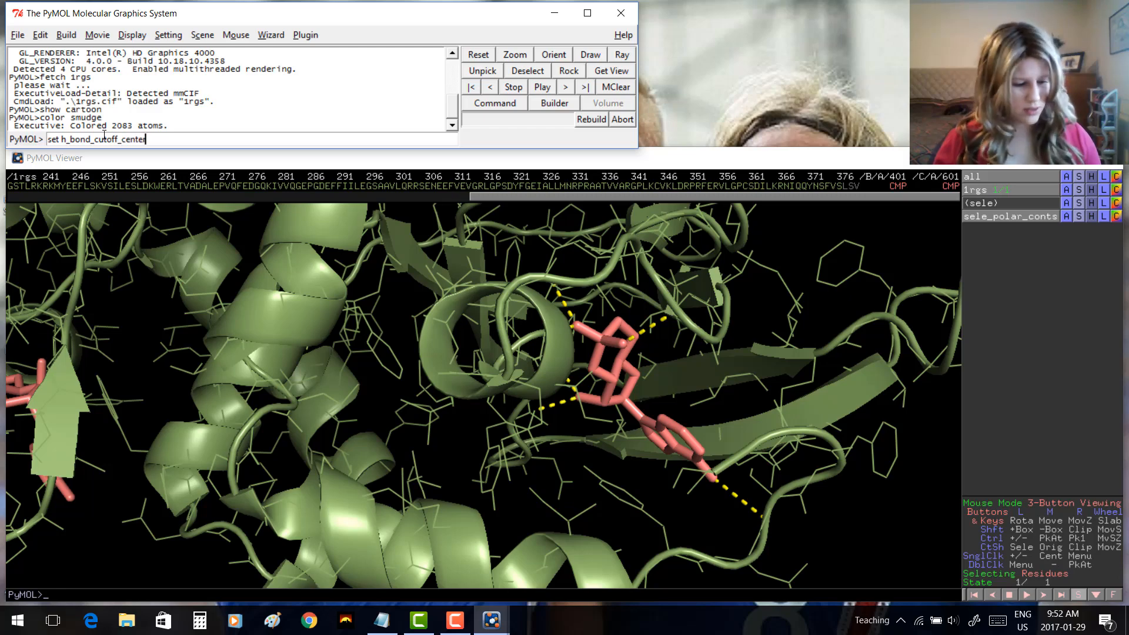
pyautogui.write(',')
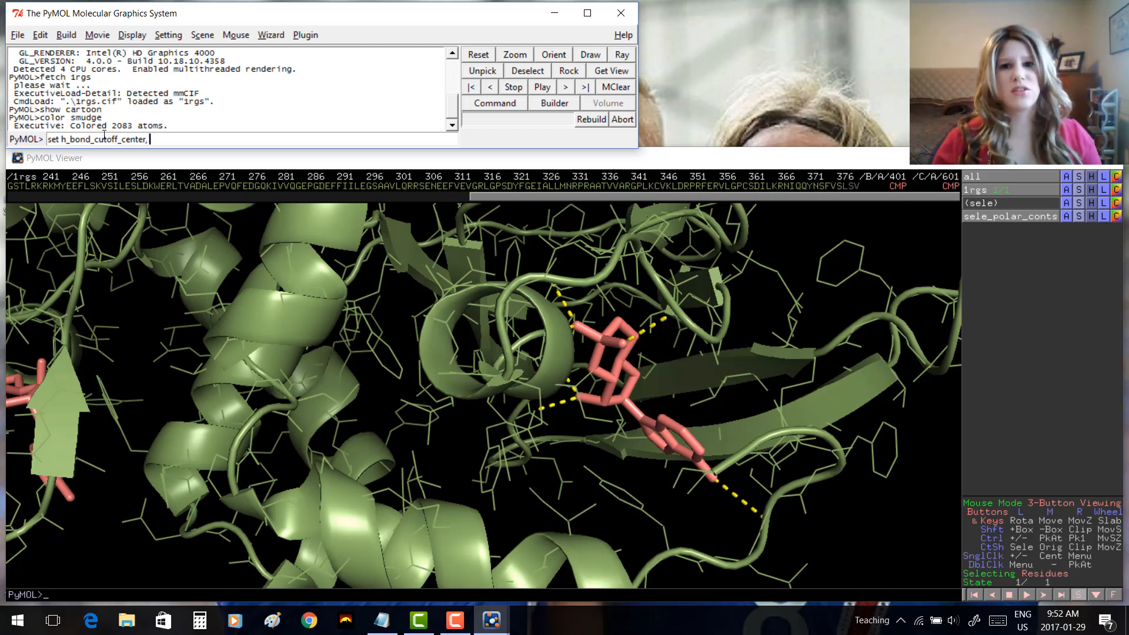
pyautogui.write('3')
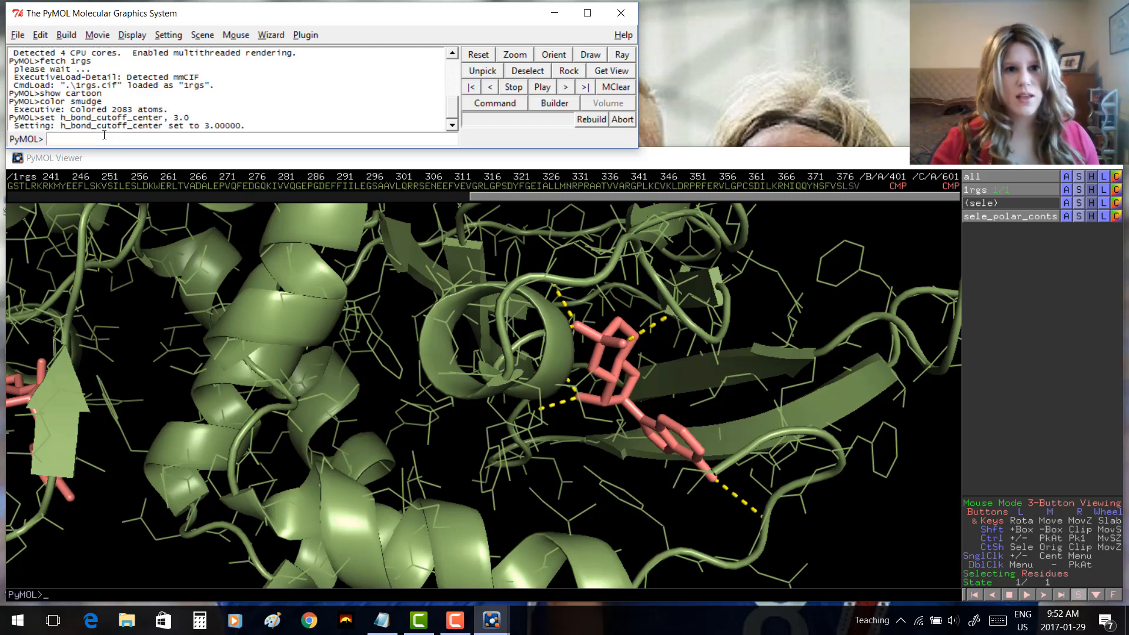
pyautogui.moveTo(708, 554)
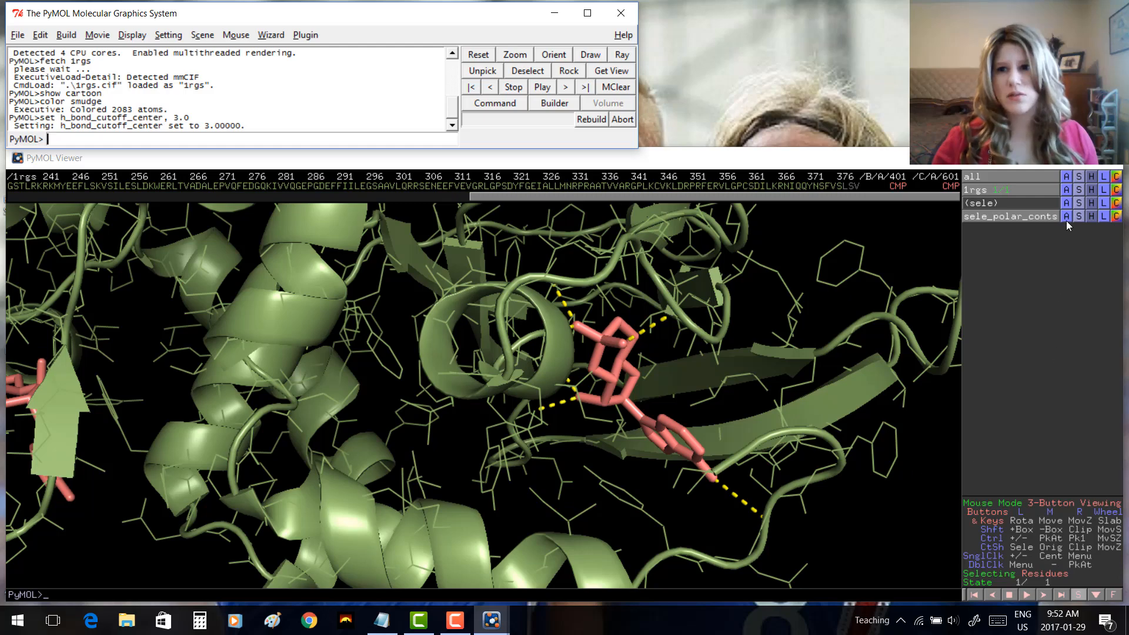
# Delete sele_polar_conts and recompute the ligand's polar contacts to the protein under the 3.0 Å cutoff.
pyautogui.click(1067, 217)
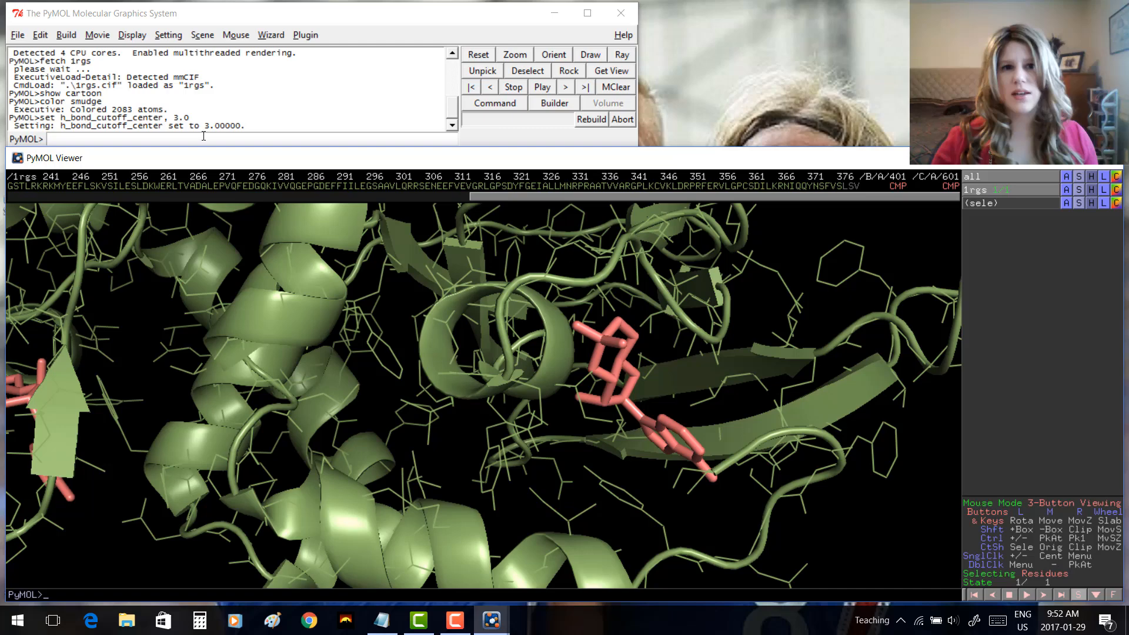
pyautogui.moveTo(937, 220)
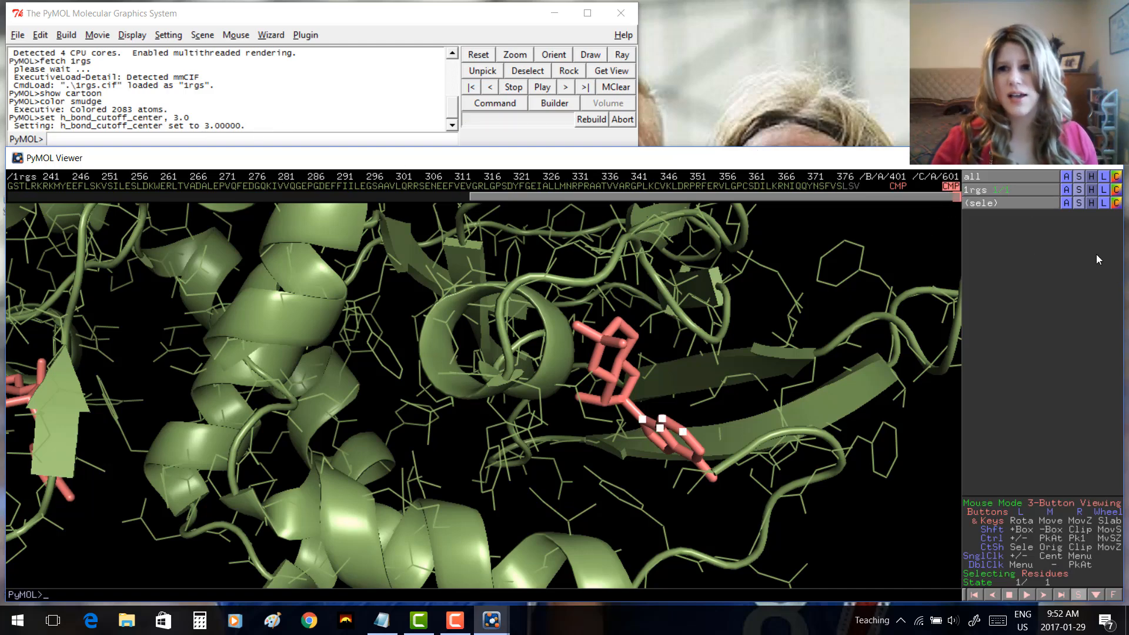
pyautogui.click(1066, 204)
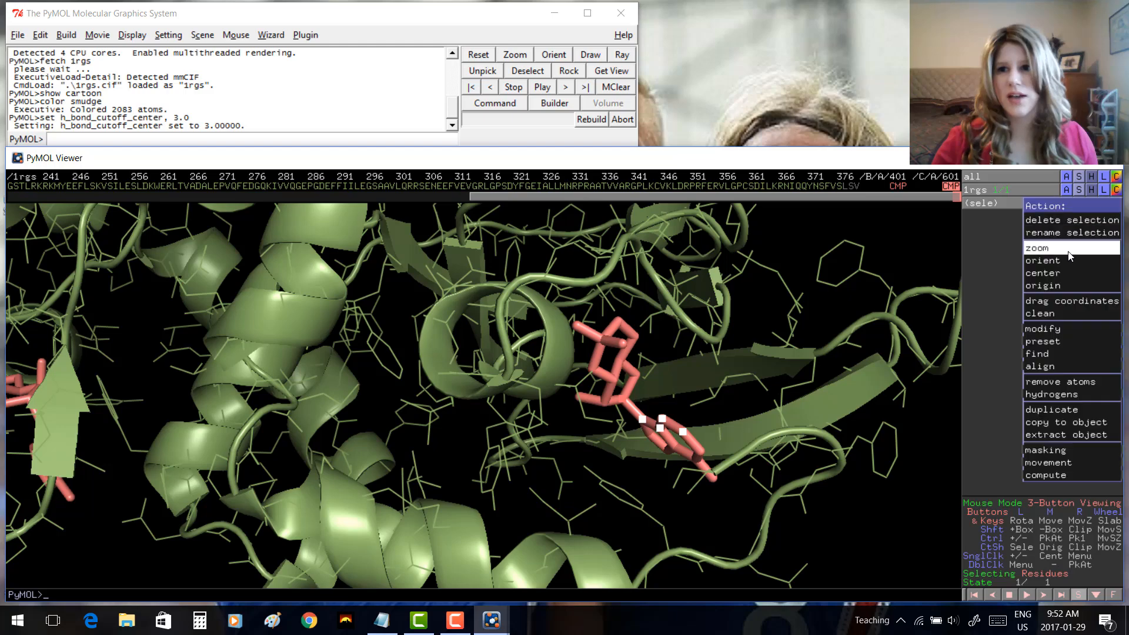
pyautogui.click(1067, 354)
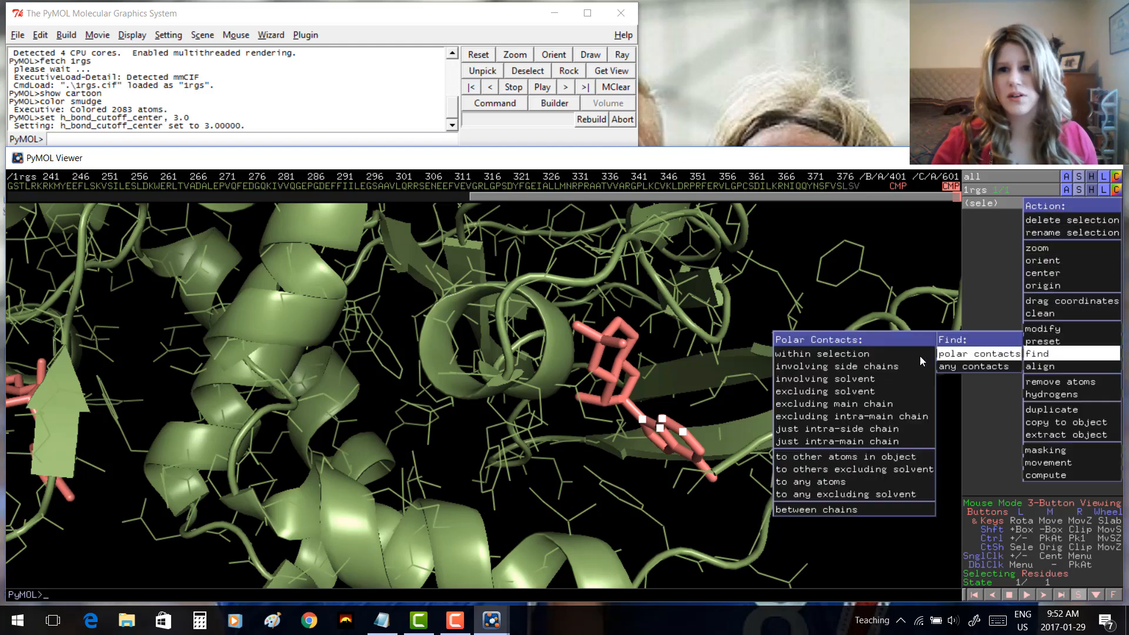
pyautogui.click(822, 354)
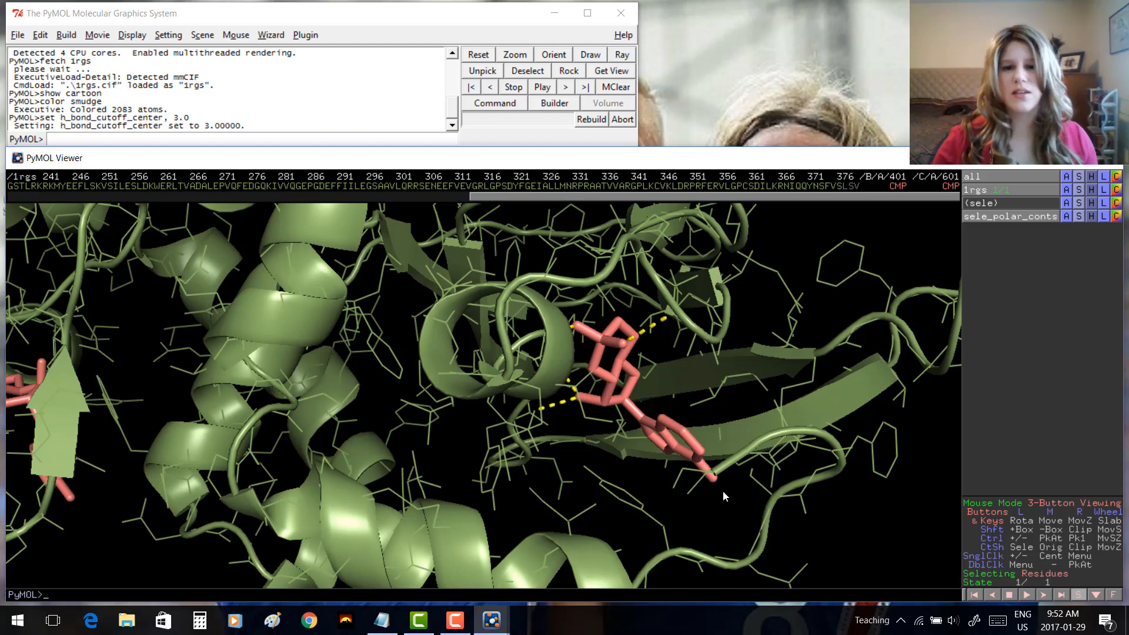
pyautogui.moveTo(675, 367)
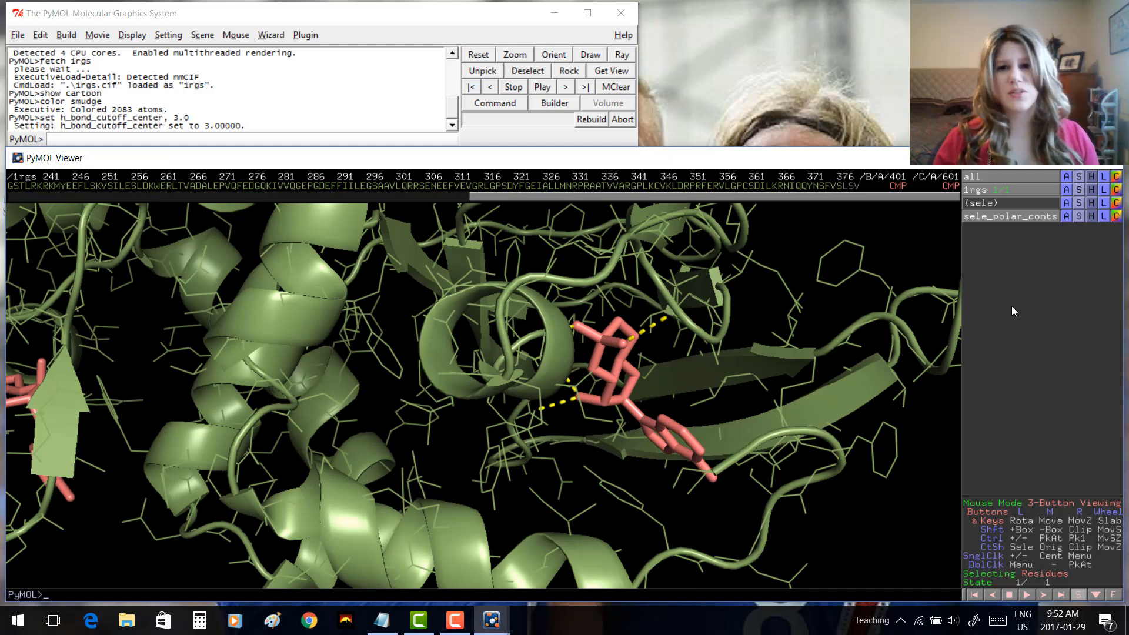
pyautogui.moveTo(1041, 301)
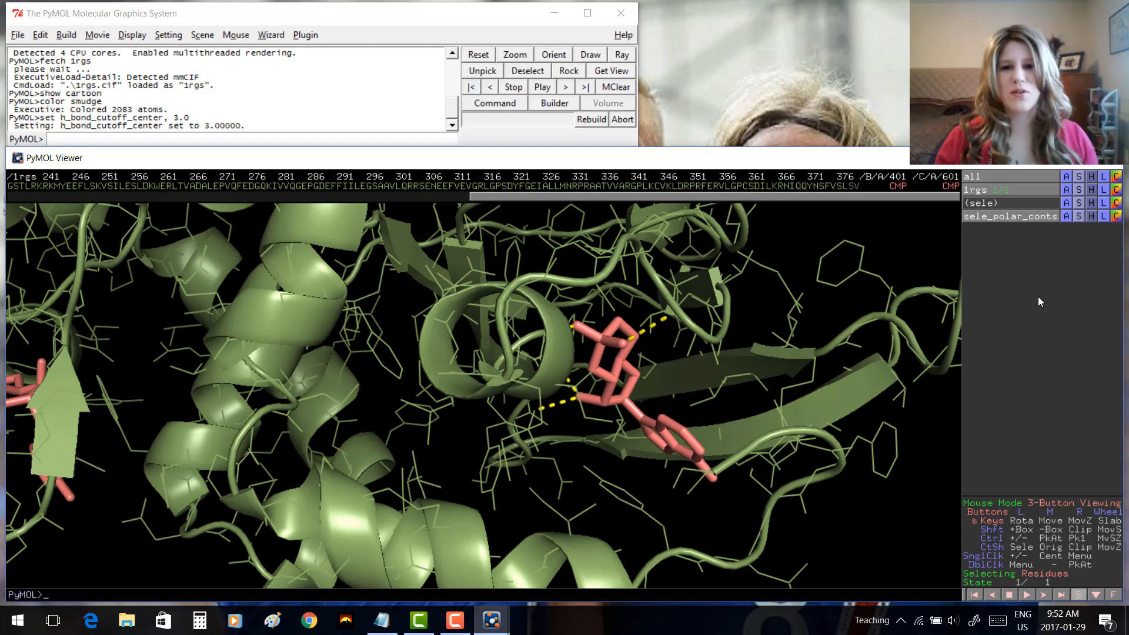